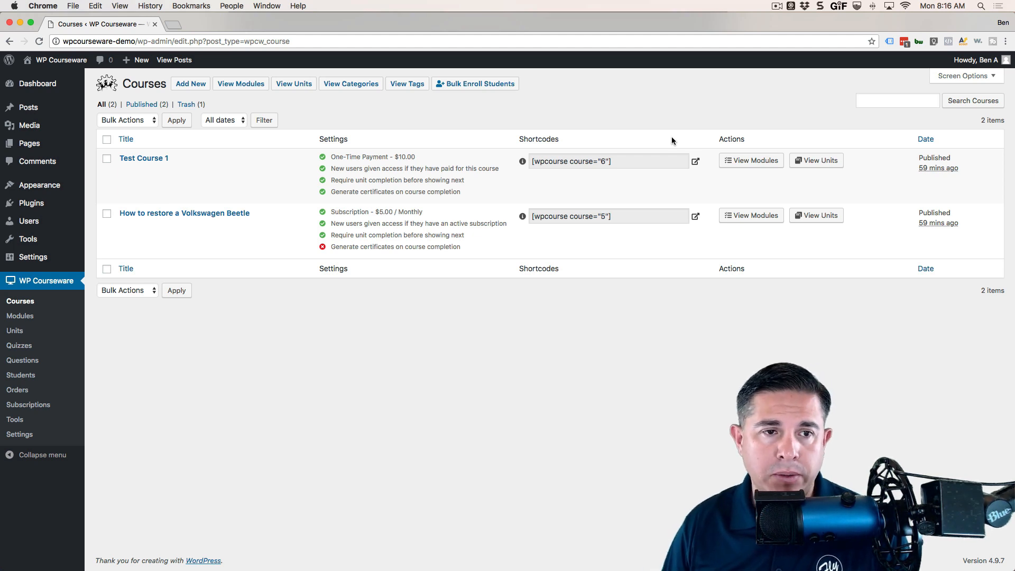
mouse_move(144, 157)
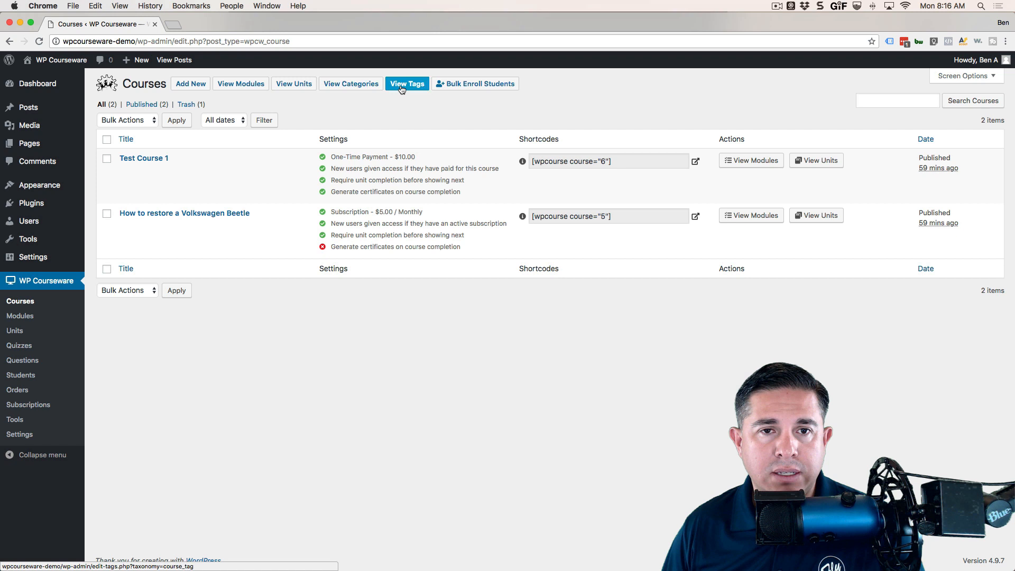
mouse_move(144, 158)
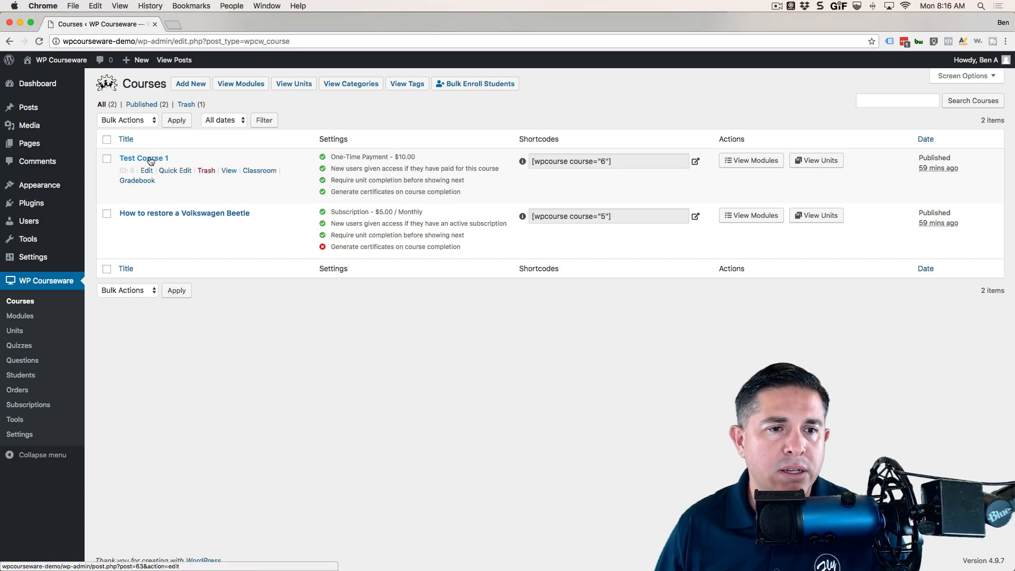
Bring up Test Course 1's edit page and collapse then re-expand its module list
left_click(143, 158)
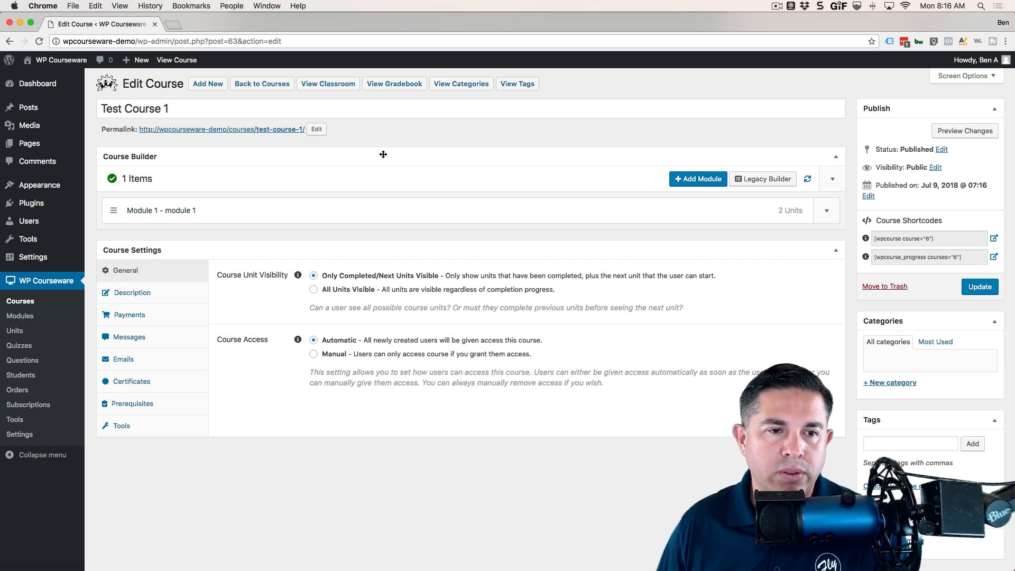
left_click(134, 107)
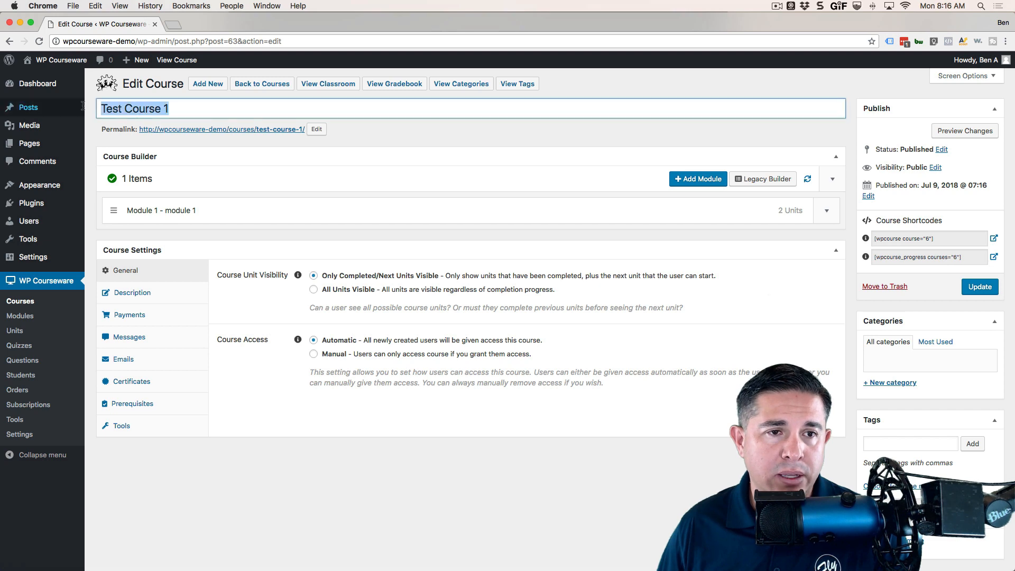
left_click(834, 156)
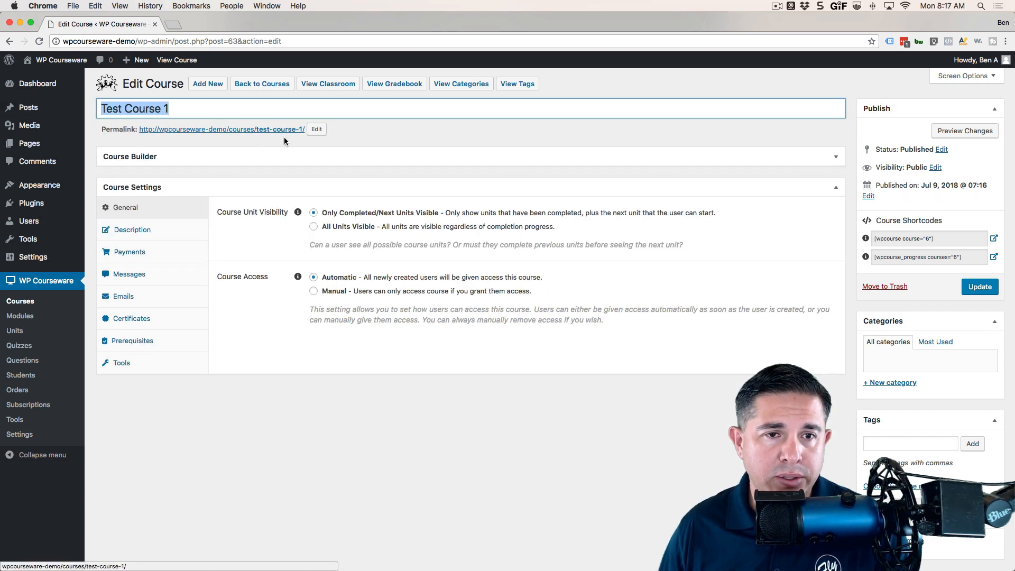
left_click(835, 156)
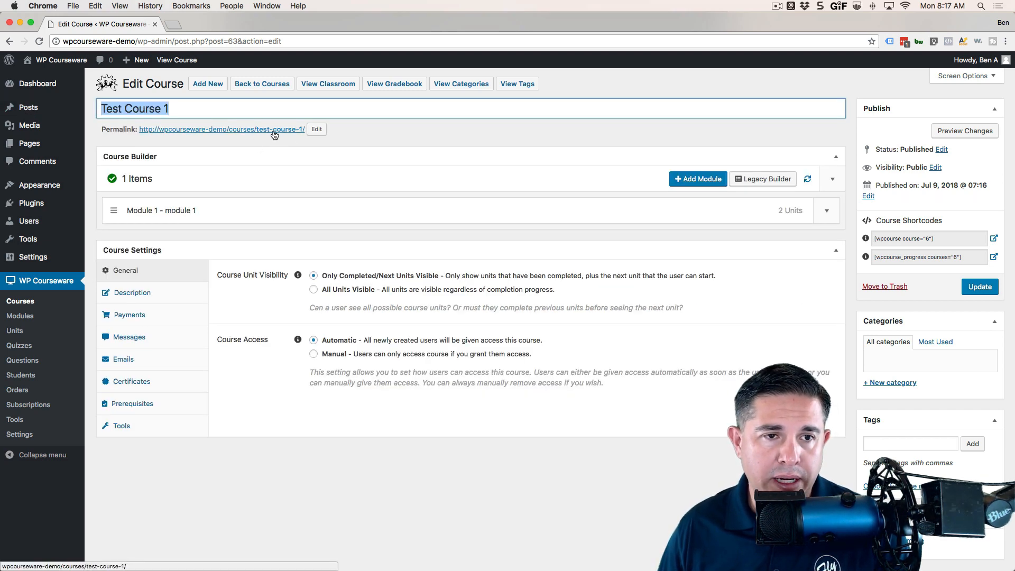
mouse_move(631, 173)
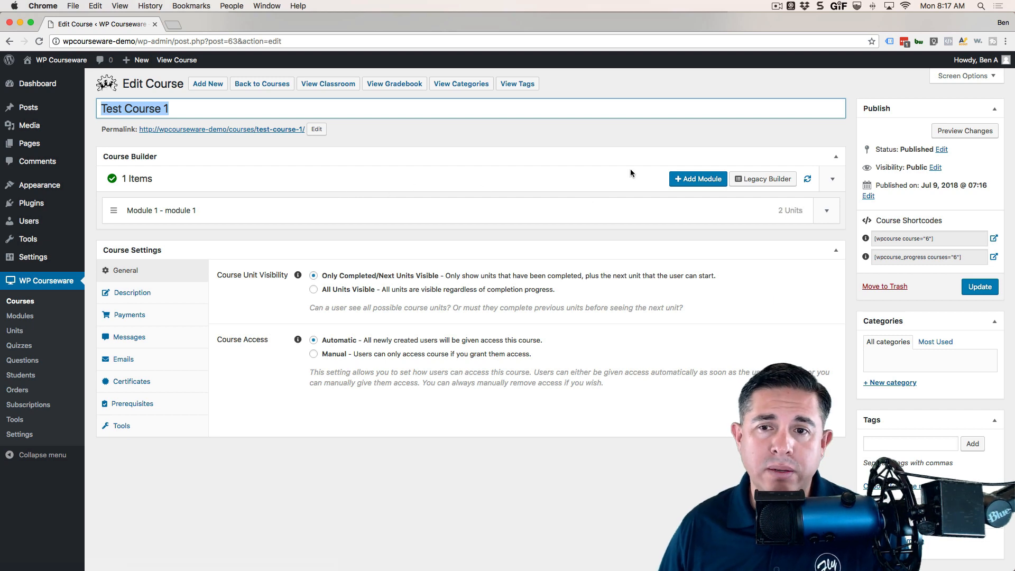
Create a second module titled 'Module 1' with a short description and dismiss the form
left_click(697, 178)
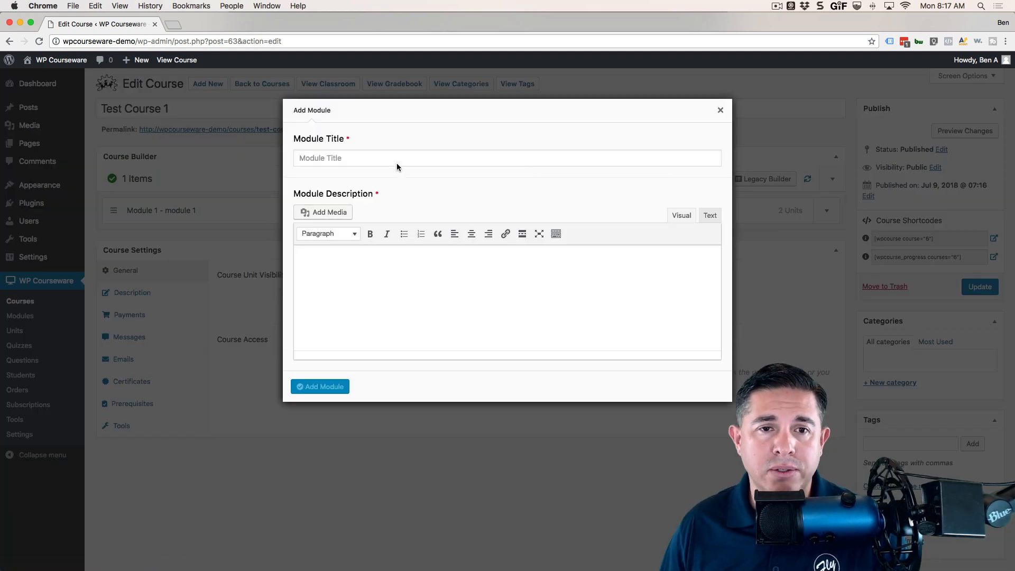
type("Module 1")
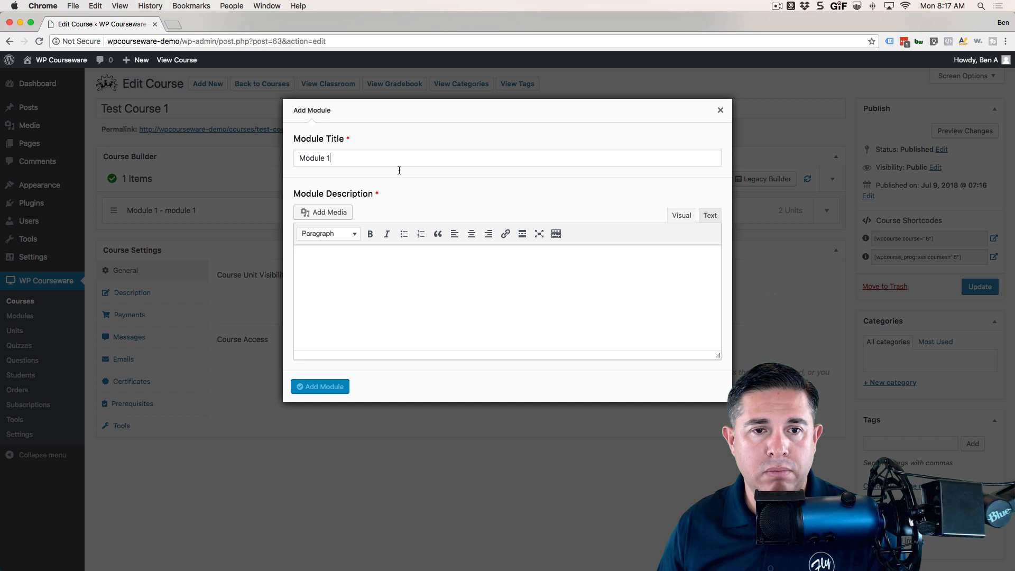
type("Module Description")
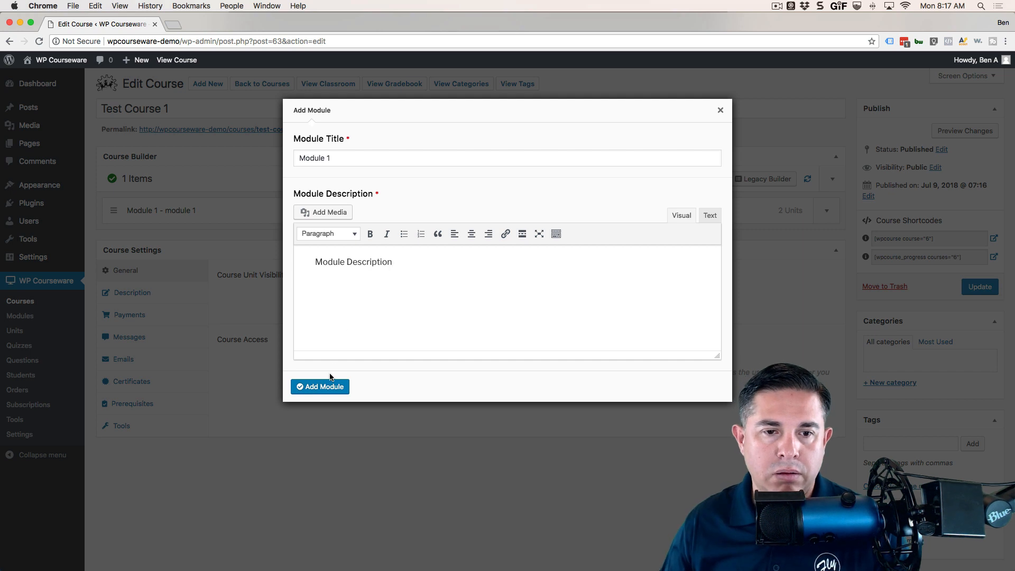
left_click(319, 387)
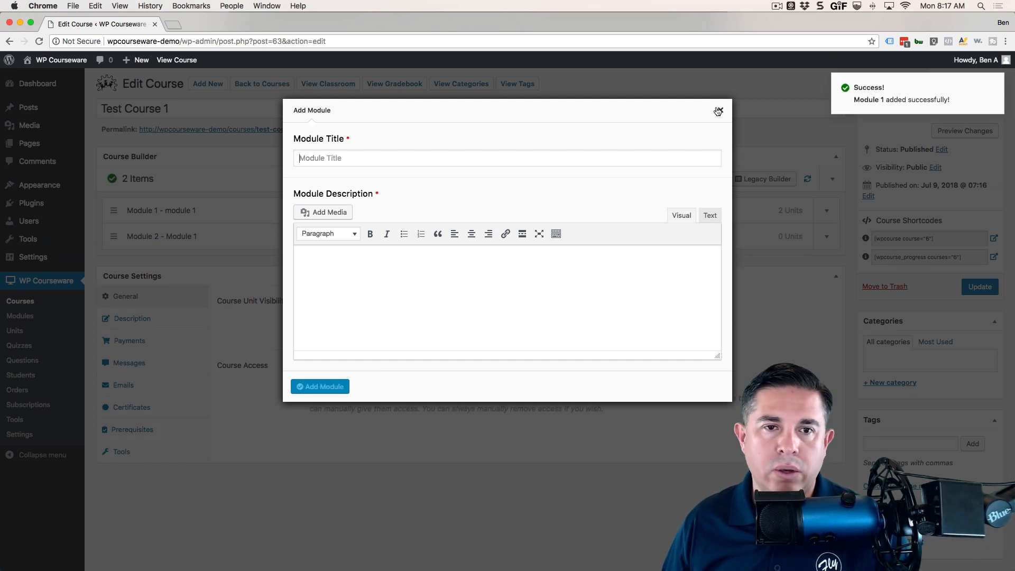
left_click(716, 111)
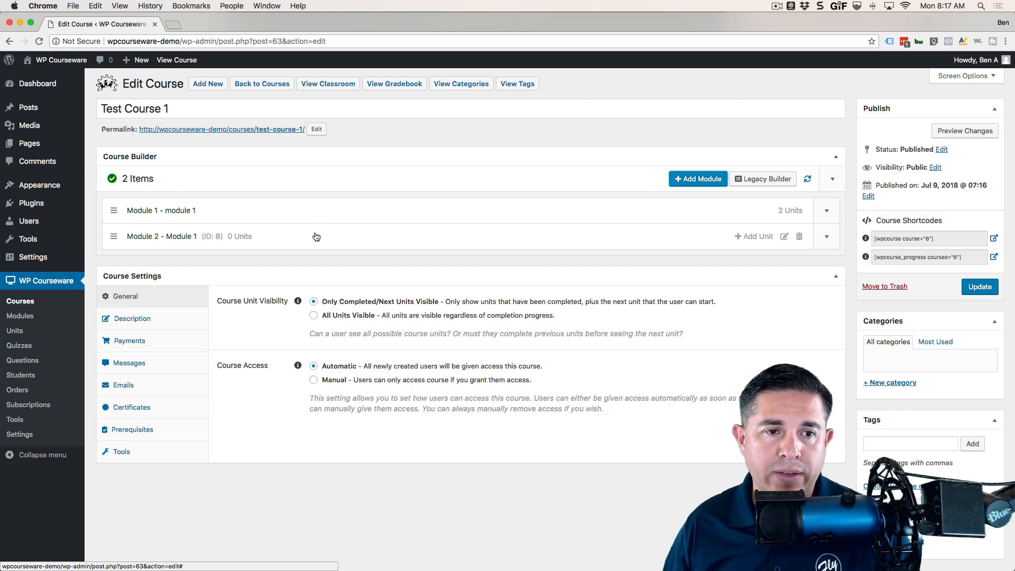
Create a unit titled 'Unit Test' with short content under the second module
left_click(826, 235)
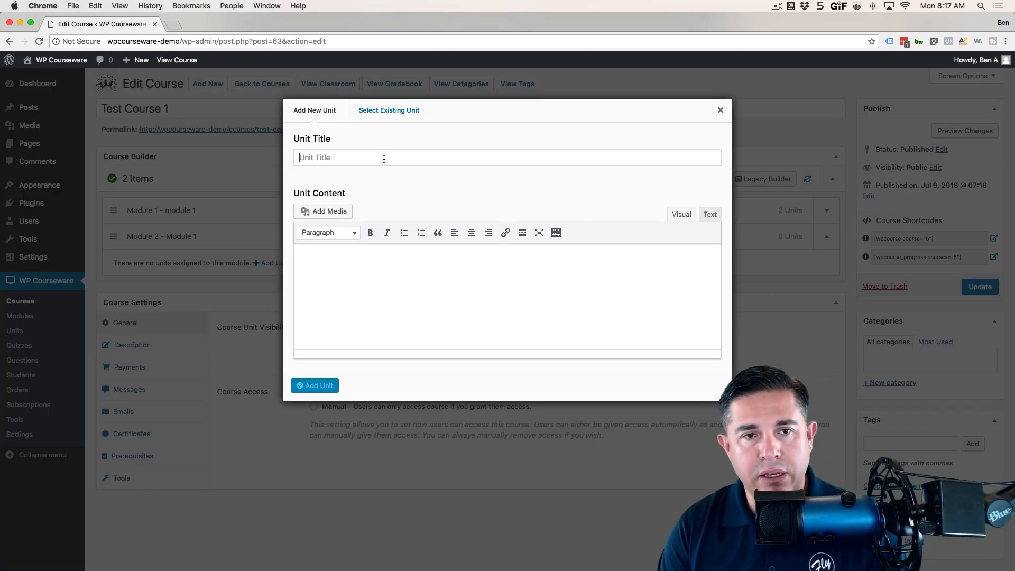
type("Unit Test")
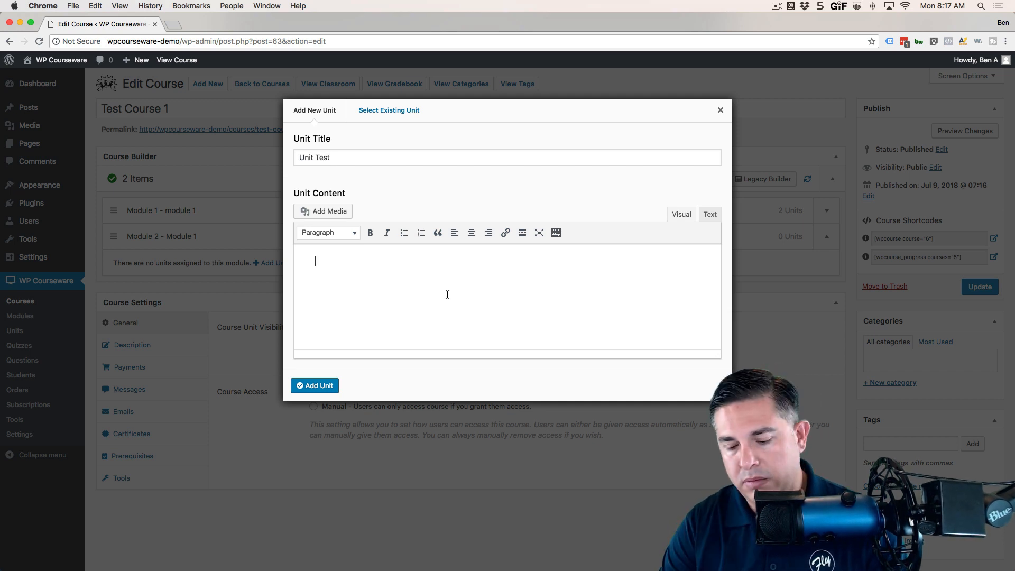
type("Content goes he")
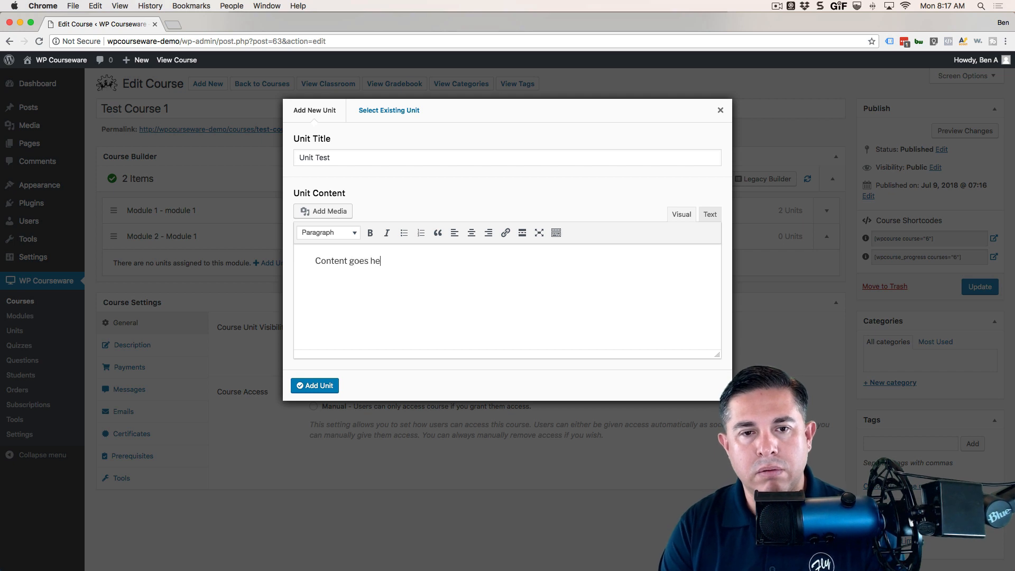
left_click(315, 385)
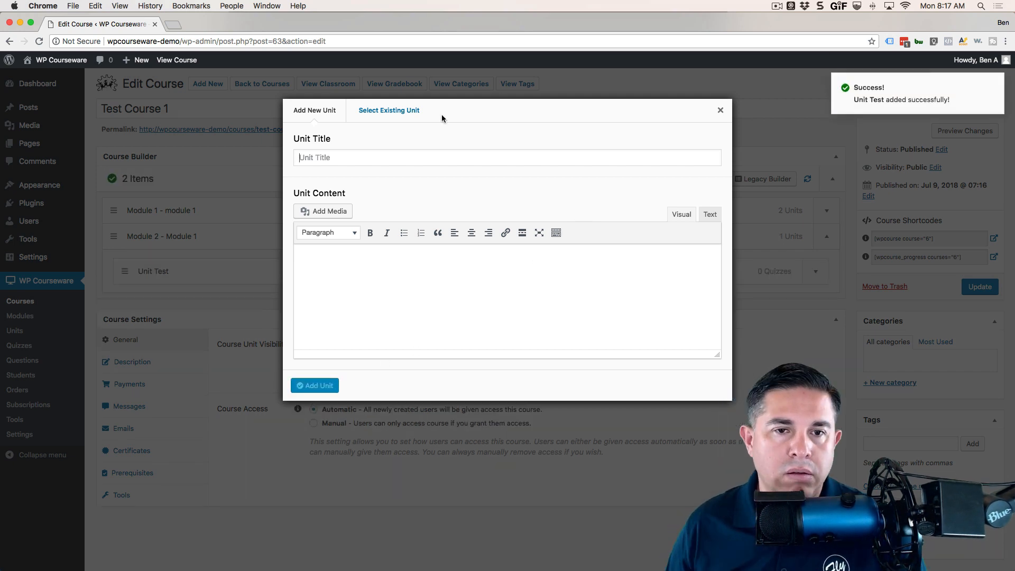
Insert the existing unit 'Another Unit' (#67) into the second module
left_click(387, 110)
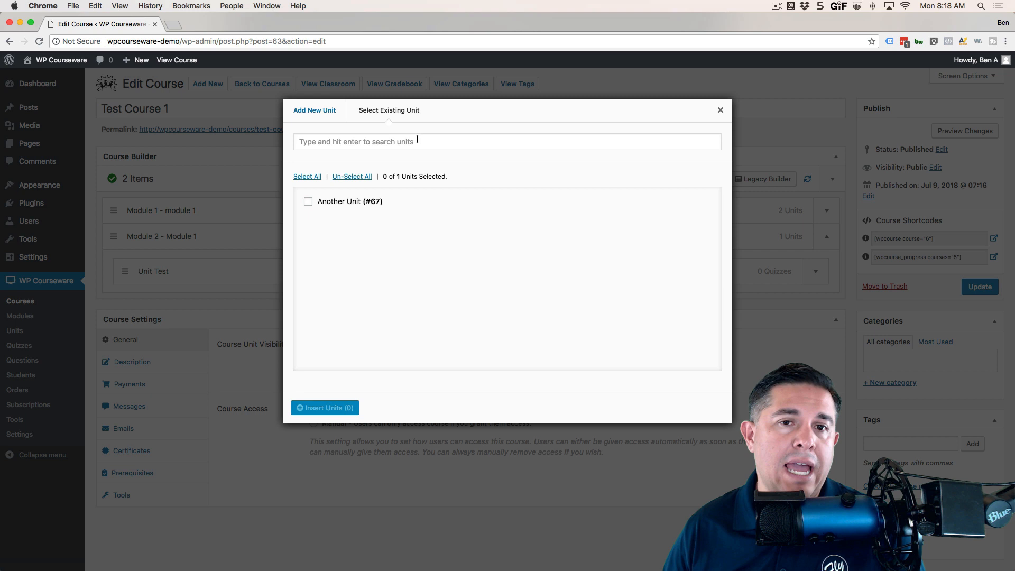
mouse_move(312, 209)
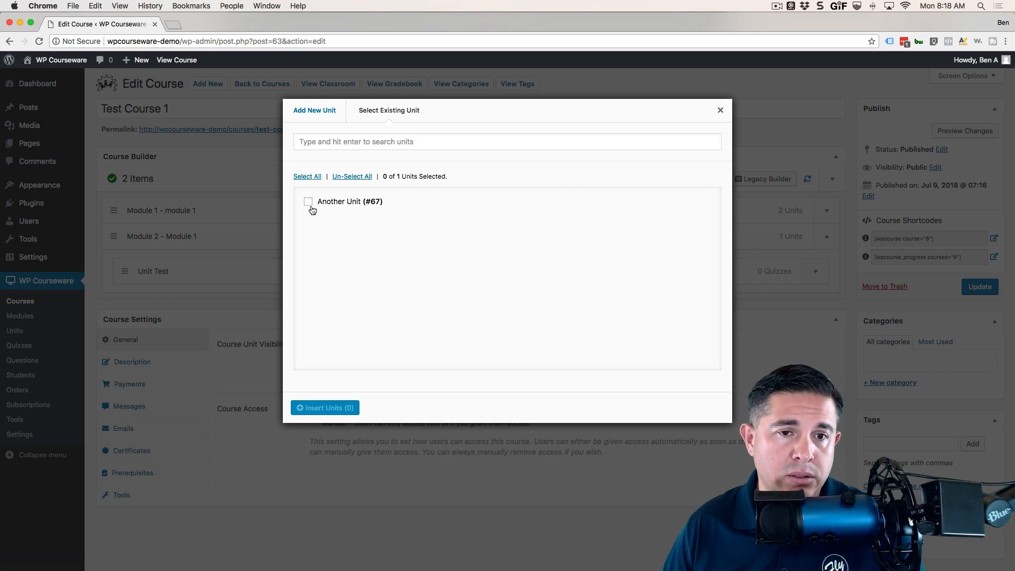
left_click(307, 201)
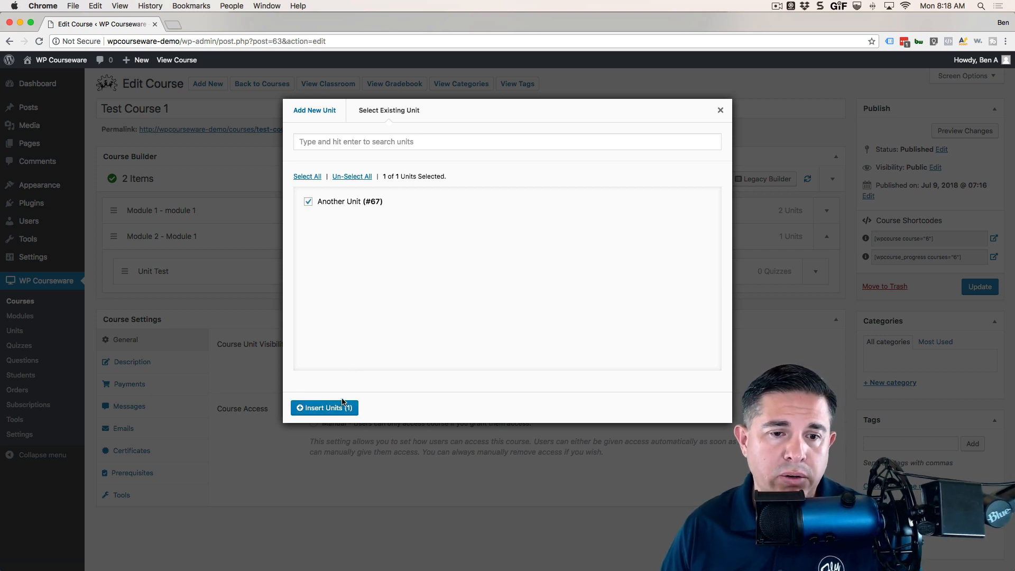
left_click(323, 407)
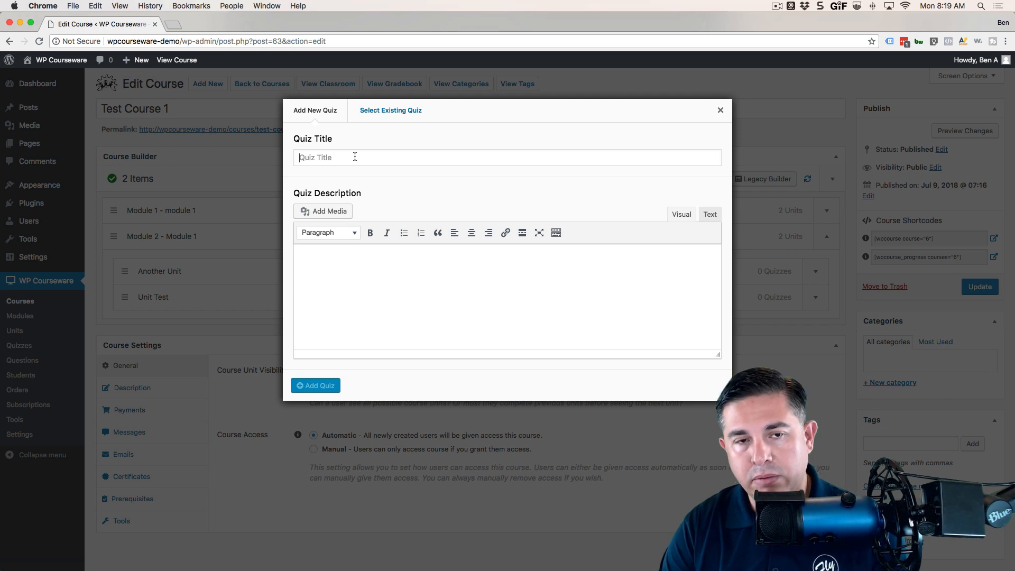
Create a quiz titled 'New Quiz' with description 'Quiz Description' in Unit Test
type("New Quiz")
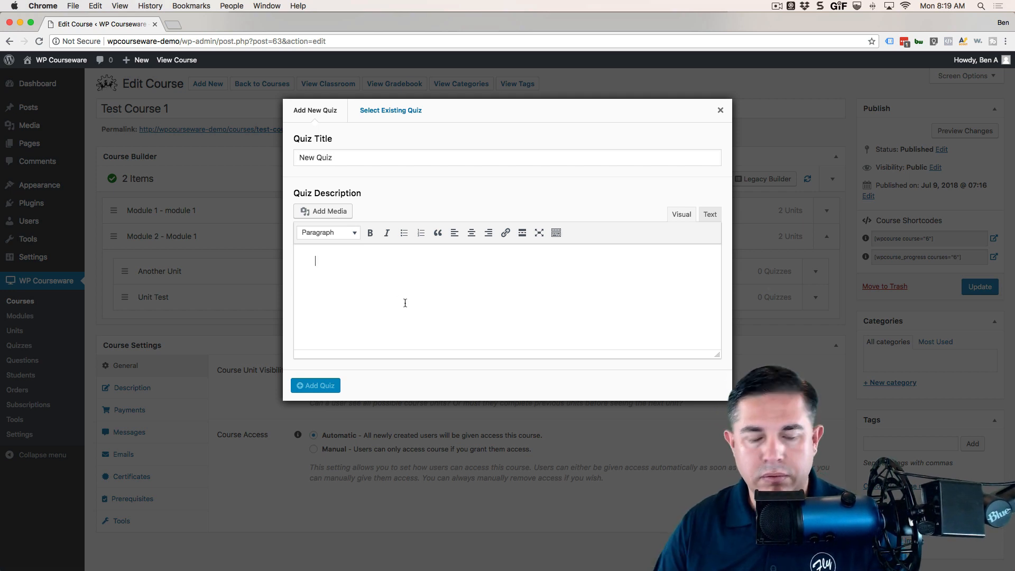
type("Quiz Des")
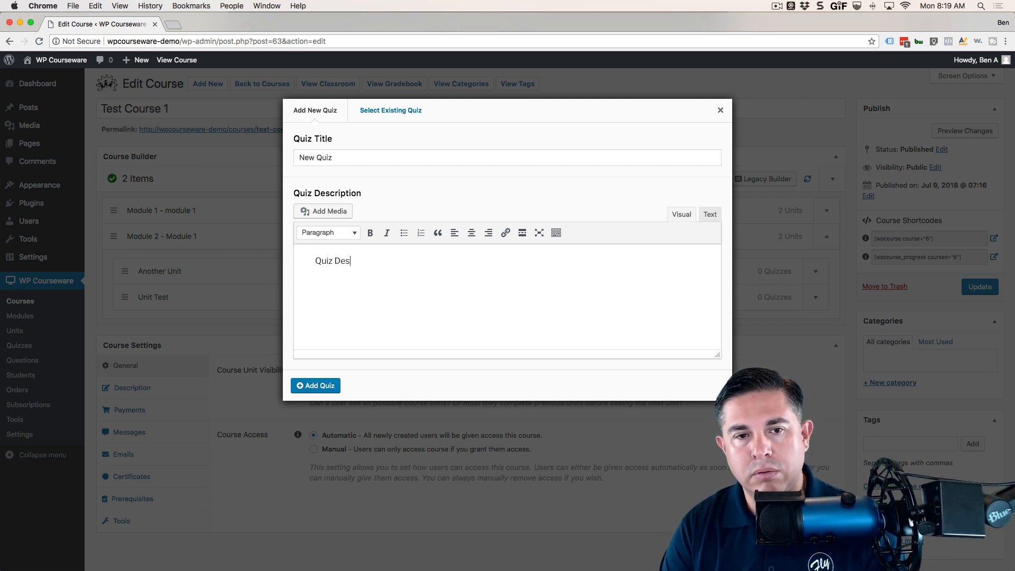
type("cription")
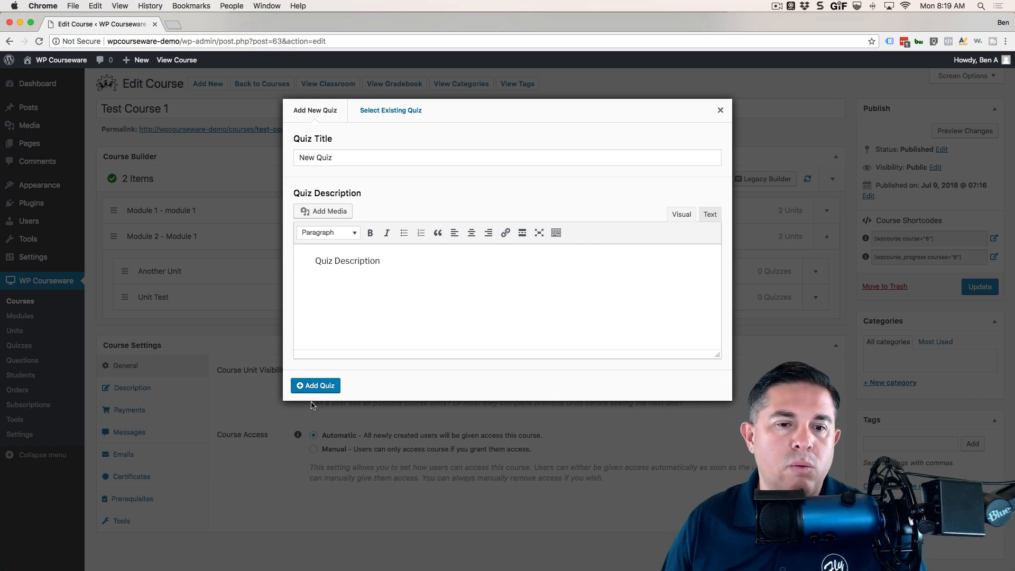
left_click(315, 385)
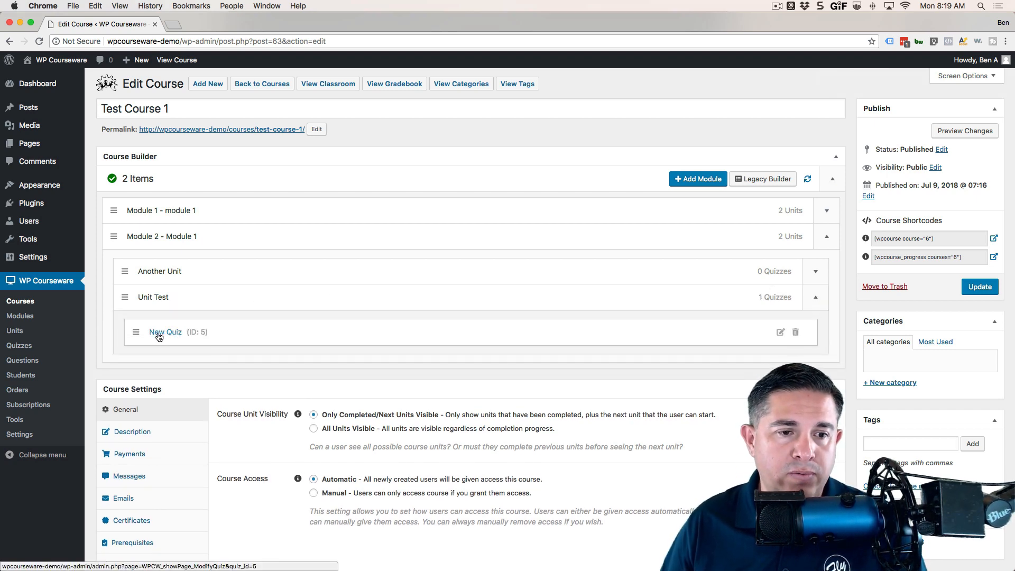
Open New Quiz's editor in a new tab and switch back to the course editor
left_click(164, 331)
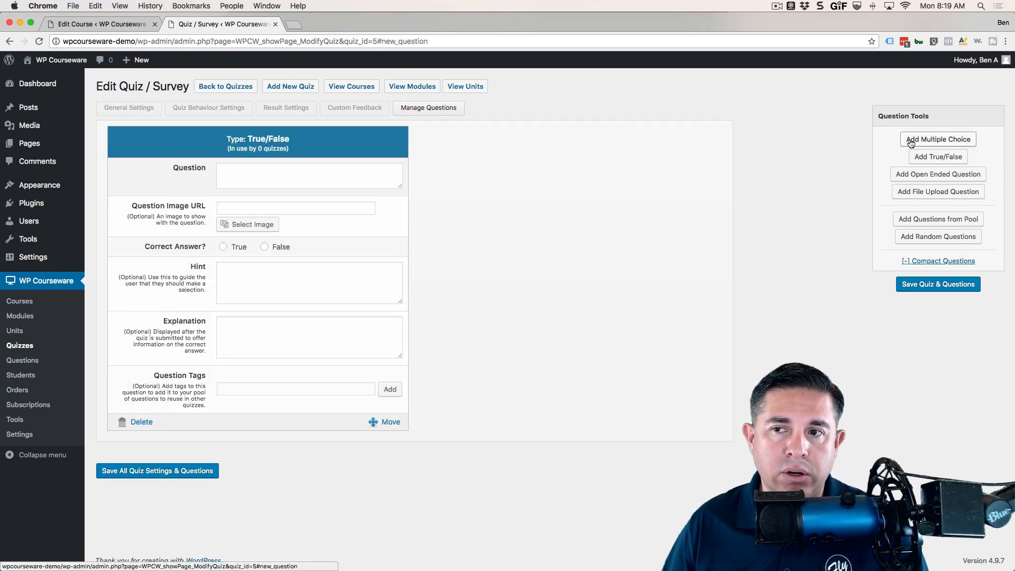
left_click(97, 24)
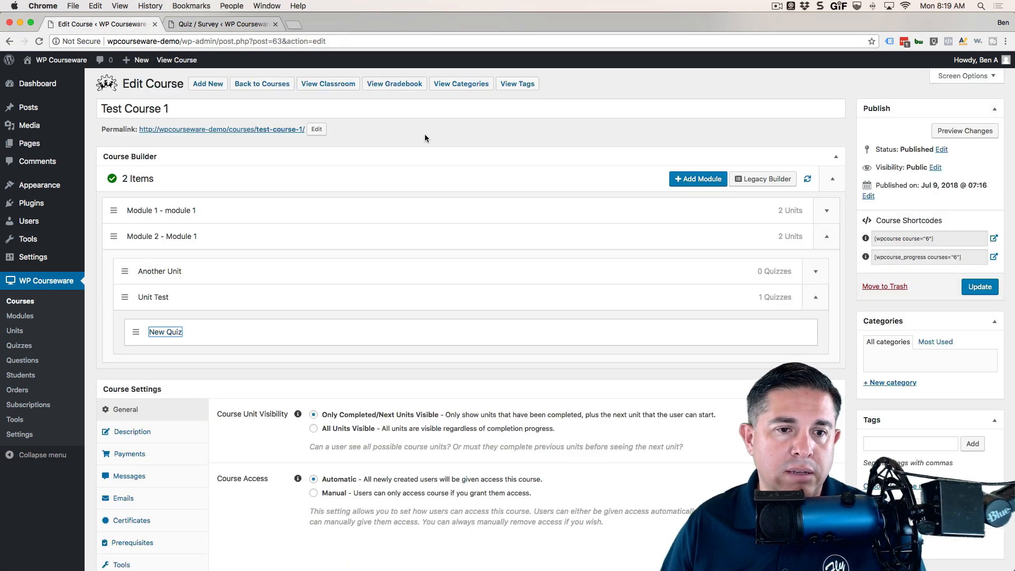
scroll("down", 3)
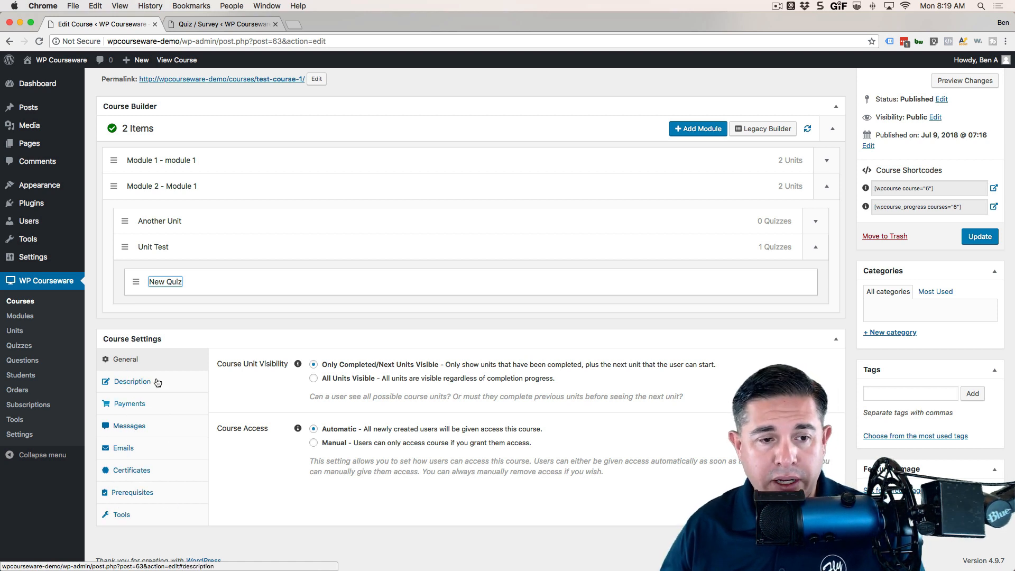
Move through the Course Settings tabs from Description to Emails
left_click(131, 381)
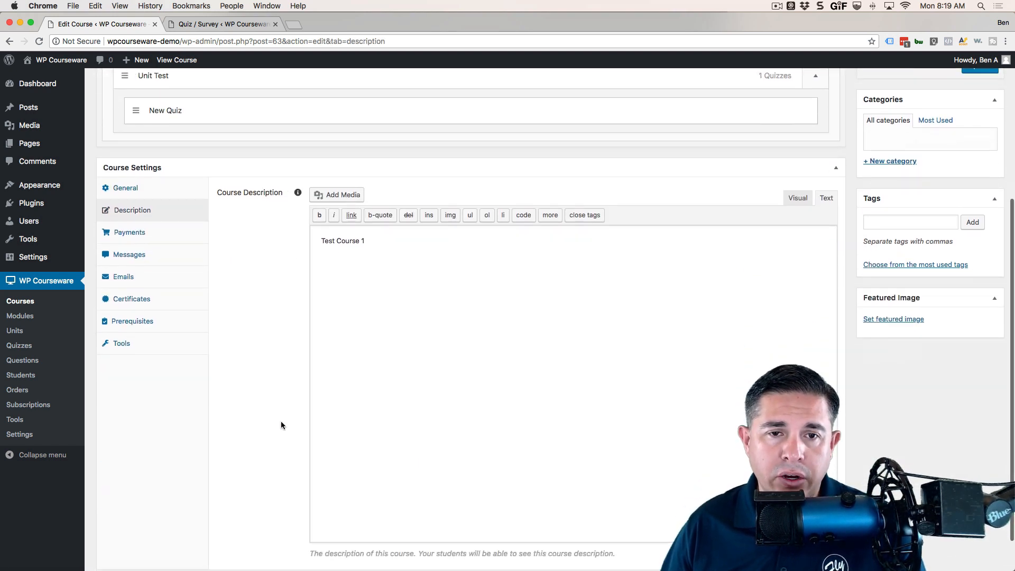
left_click(797, 198)
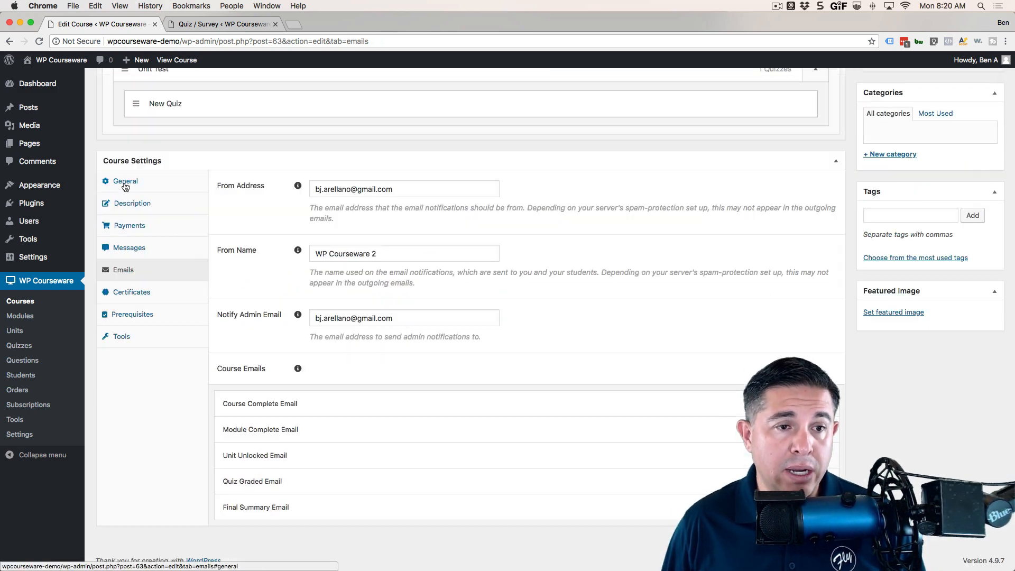
Review the Course Complete Email template and its tags, then show the Prerequisites and Tools sections
left_click(260, 403)
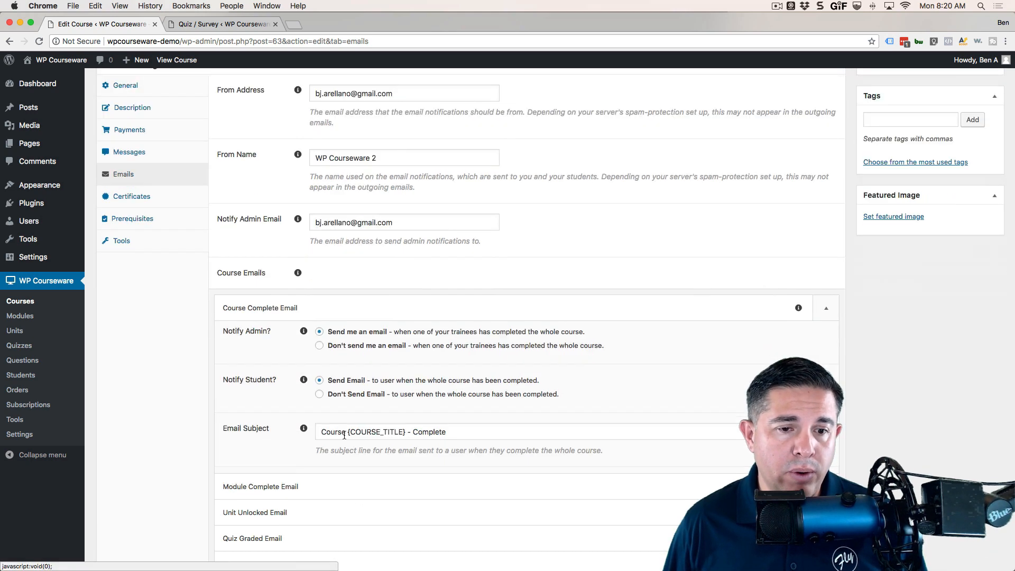
scroll("down", 3)
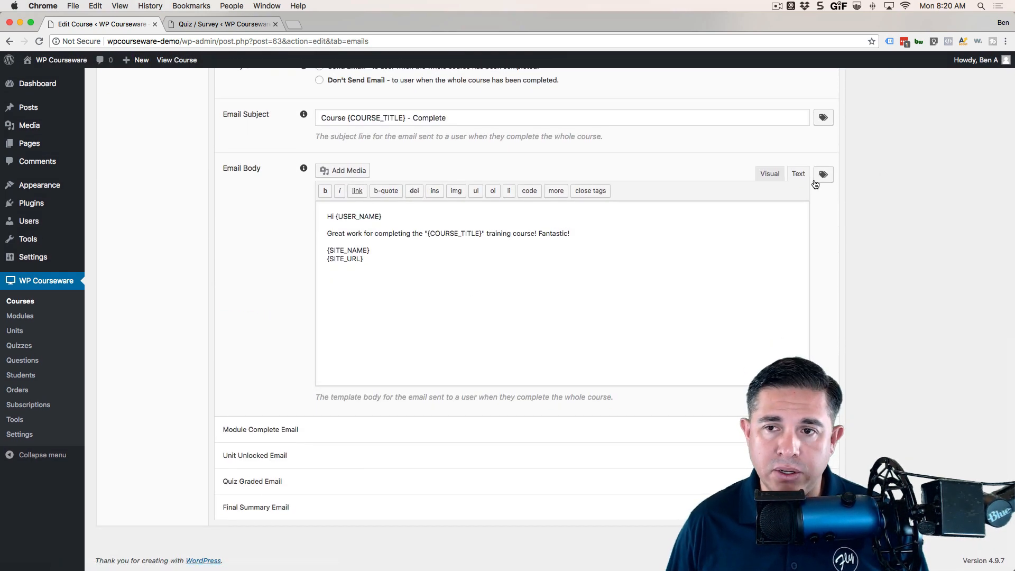
left_click(822, 173)
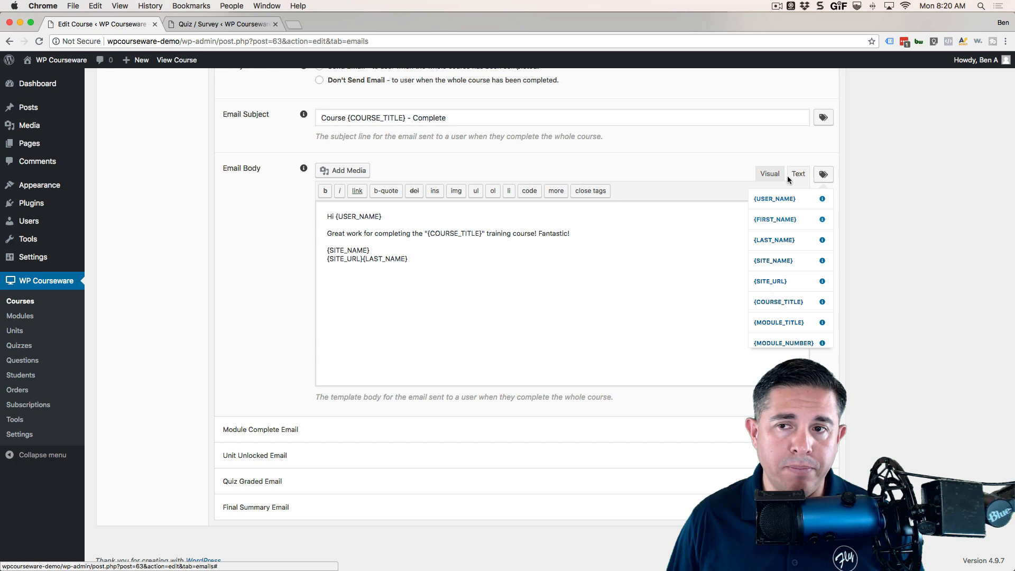
left_click(131, 347)
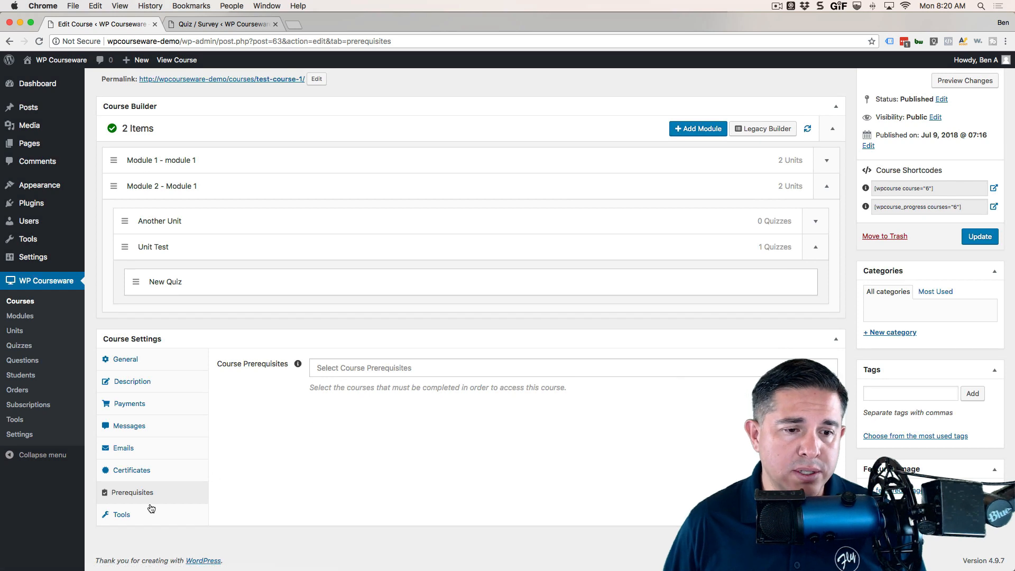
left_click(121, 514)
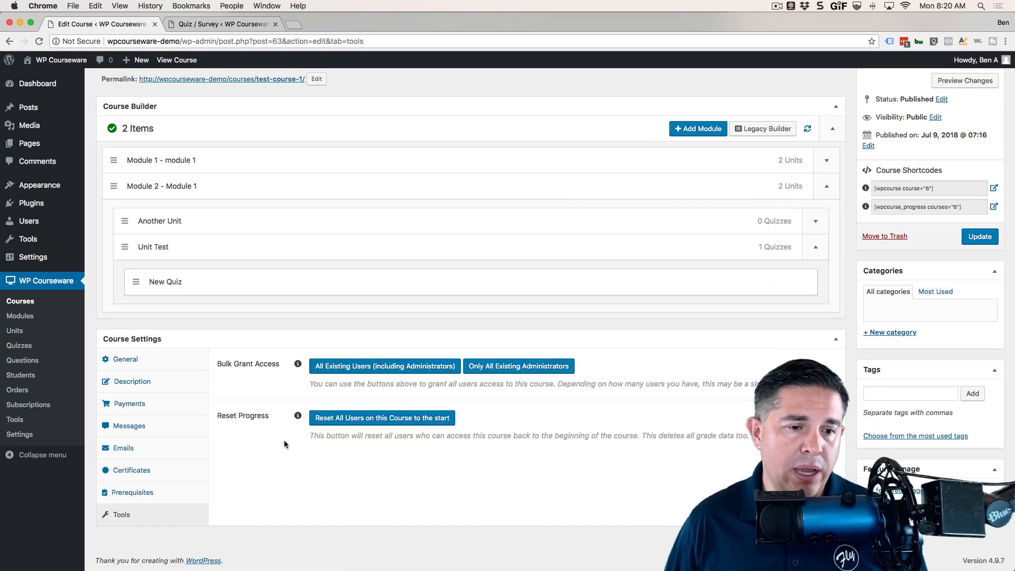
mouse_move(518, 366)
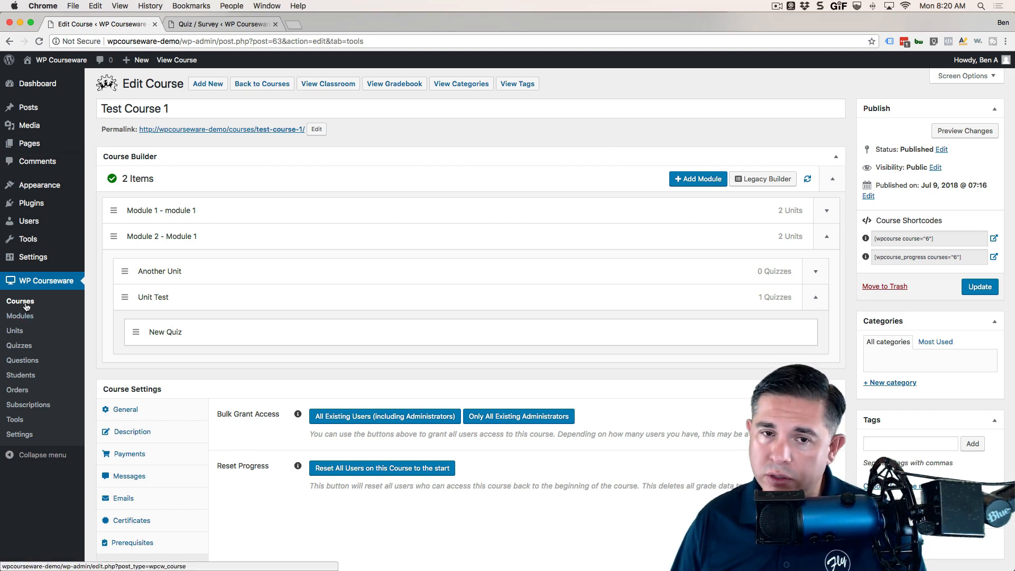
Open the Volkswagen Beetle course's edit page from the courses list, then return to the list
left_click(19, 301)
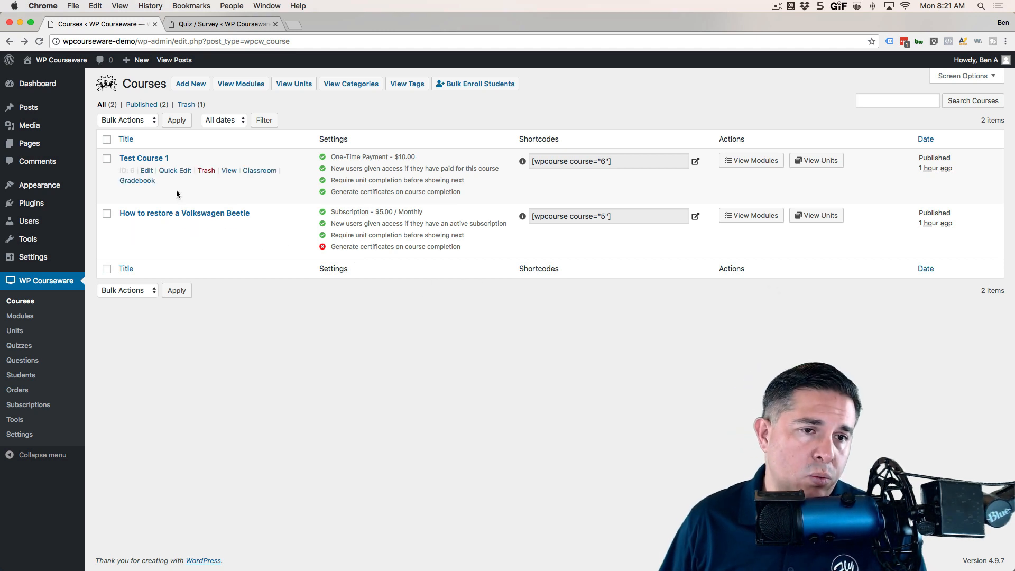
left_click(184, 213)
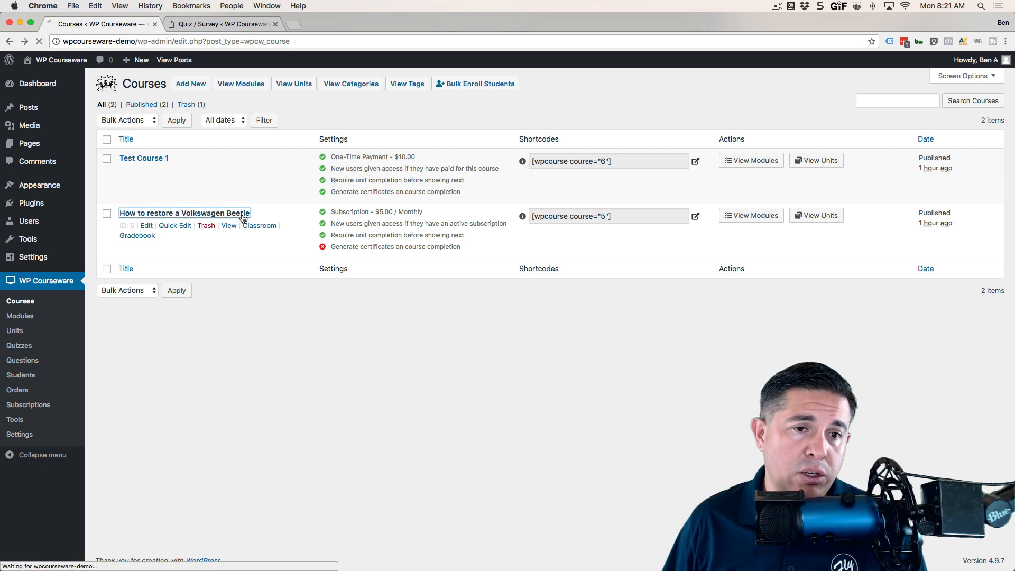
left_click(184, 212)
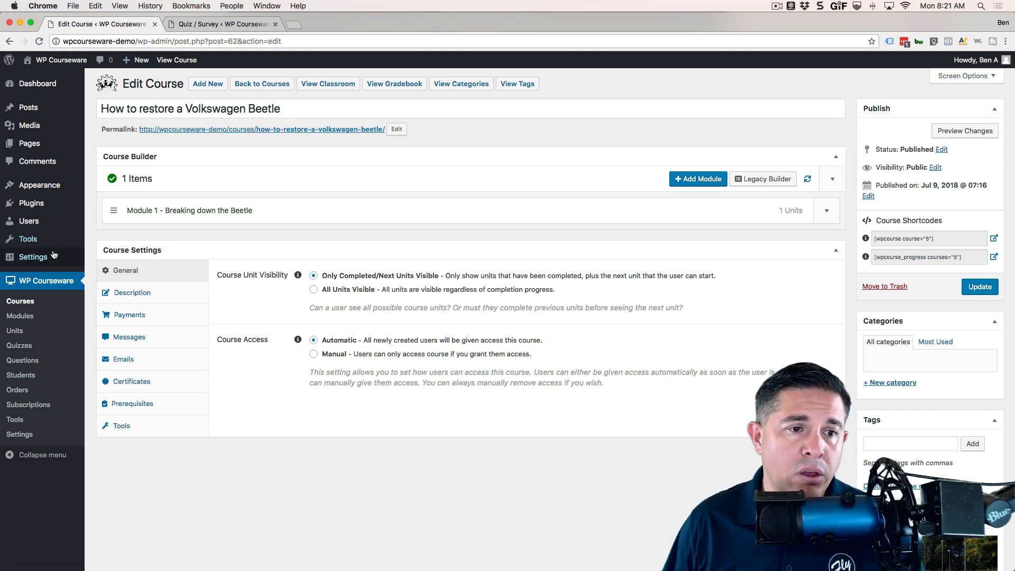
left_click(261, 83)
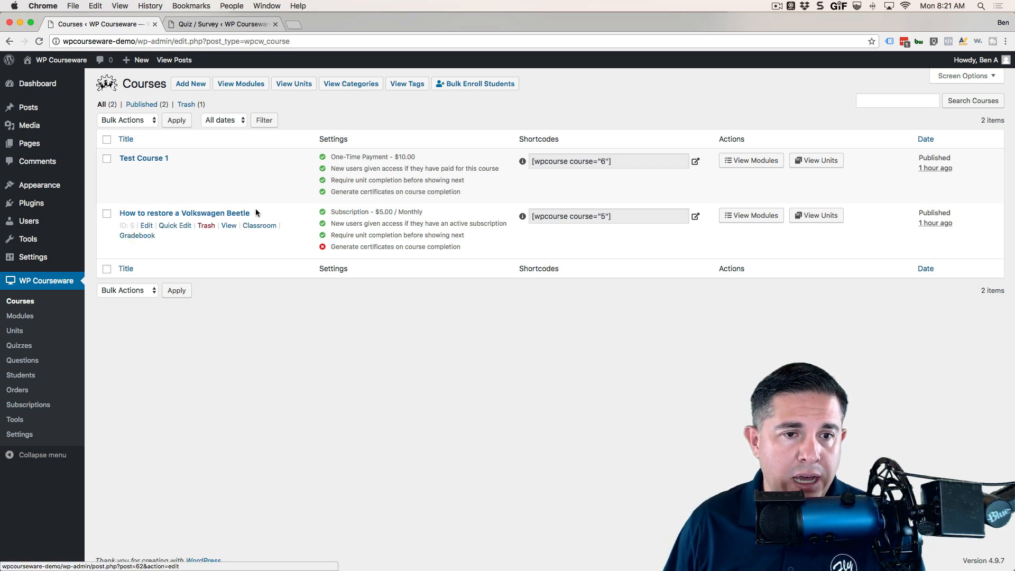
mouse_move(228, 225)
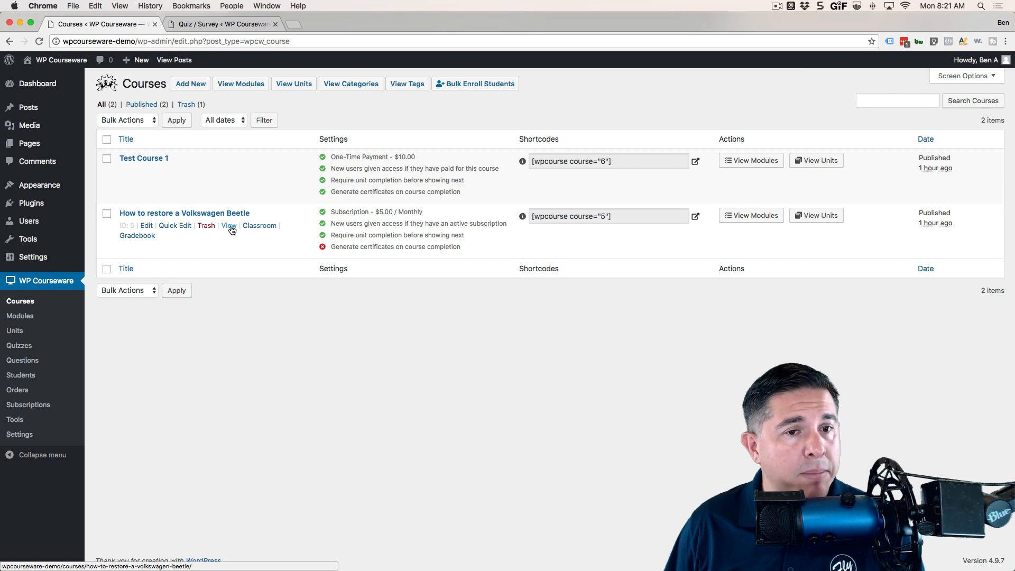
View the Volkswagen Beetle course's public page, scrolling through its enrollment notice and Module 1
left_click(228, 225)
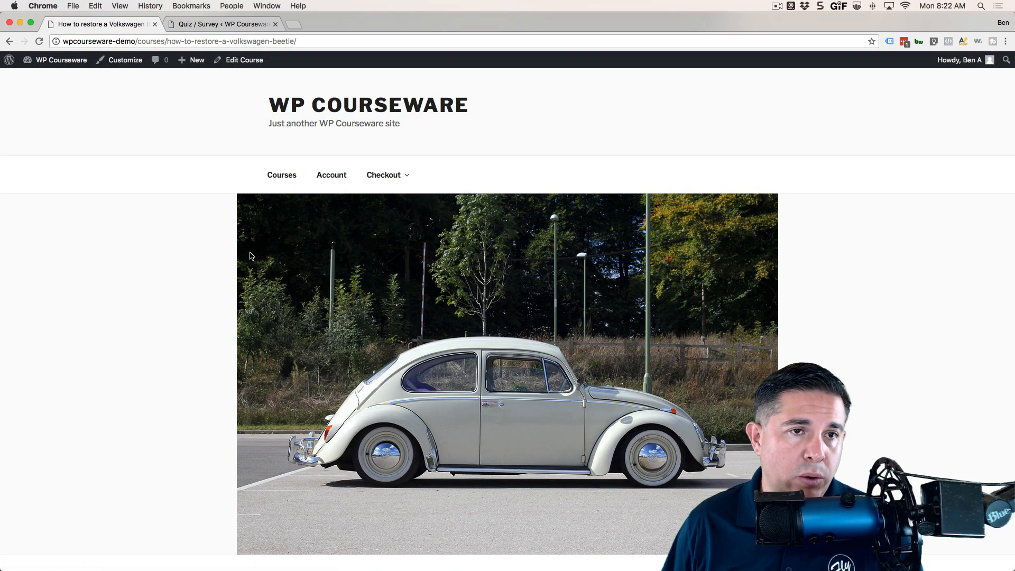
scroll("down", 3)
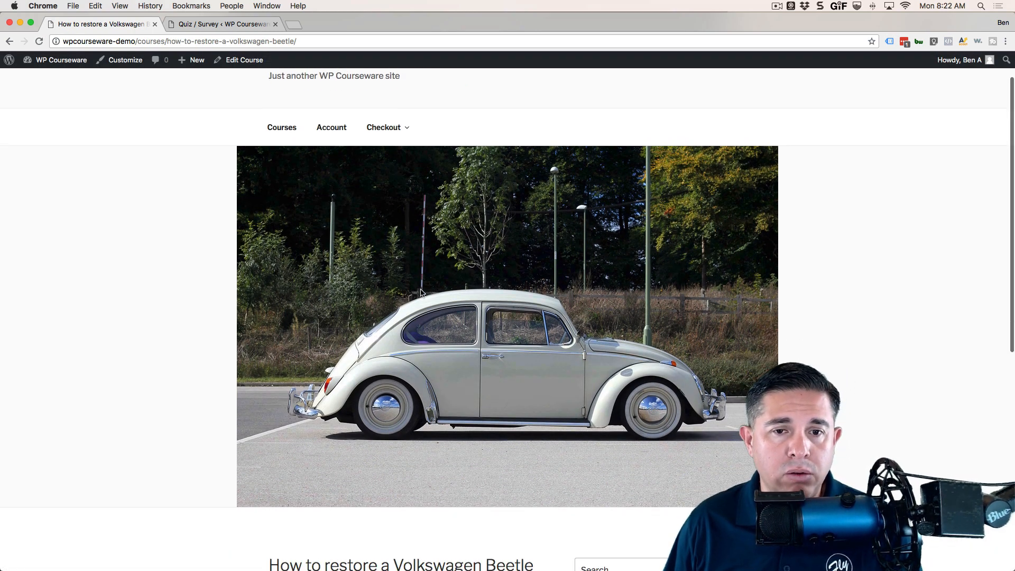
scroll("down", 3)
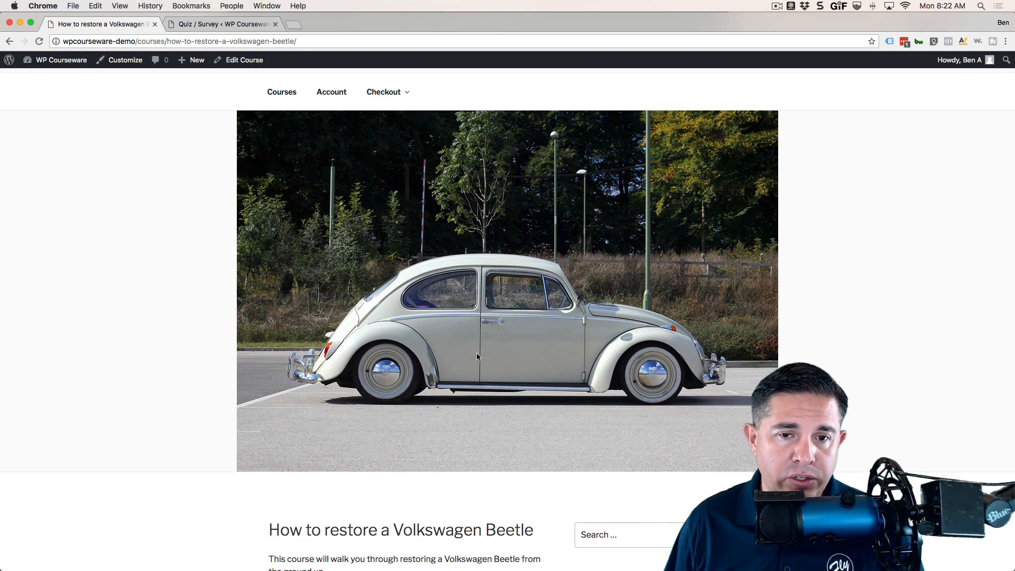
scroll("down", 3)
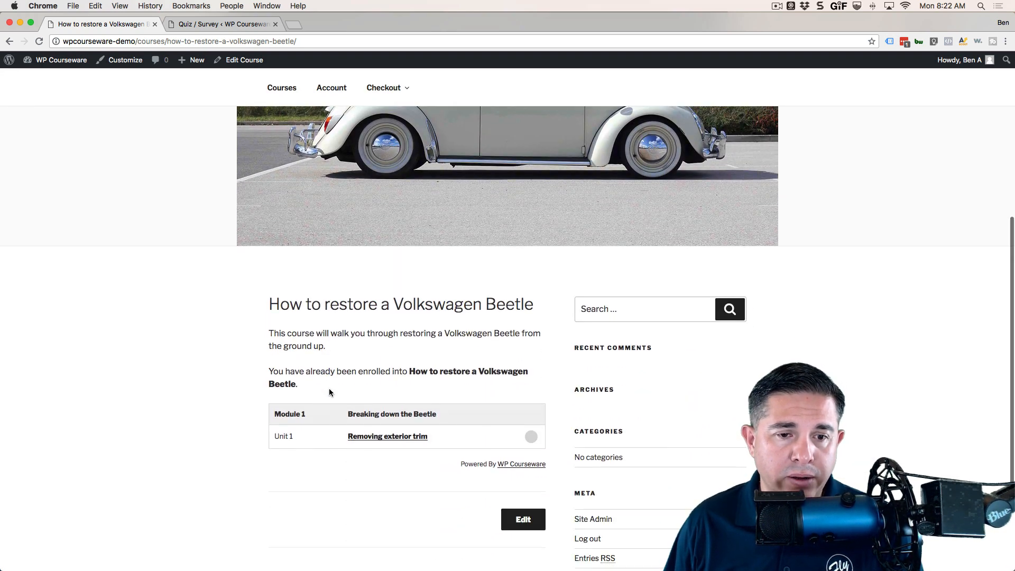
scroll("down", 3)
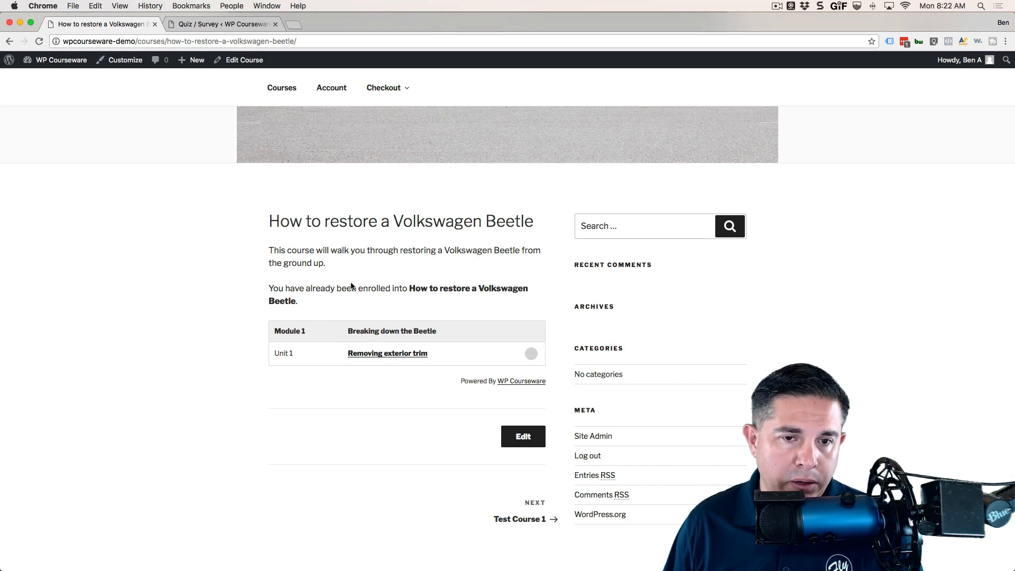
mouse_move(387, 353)
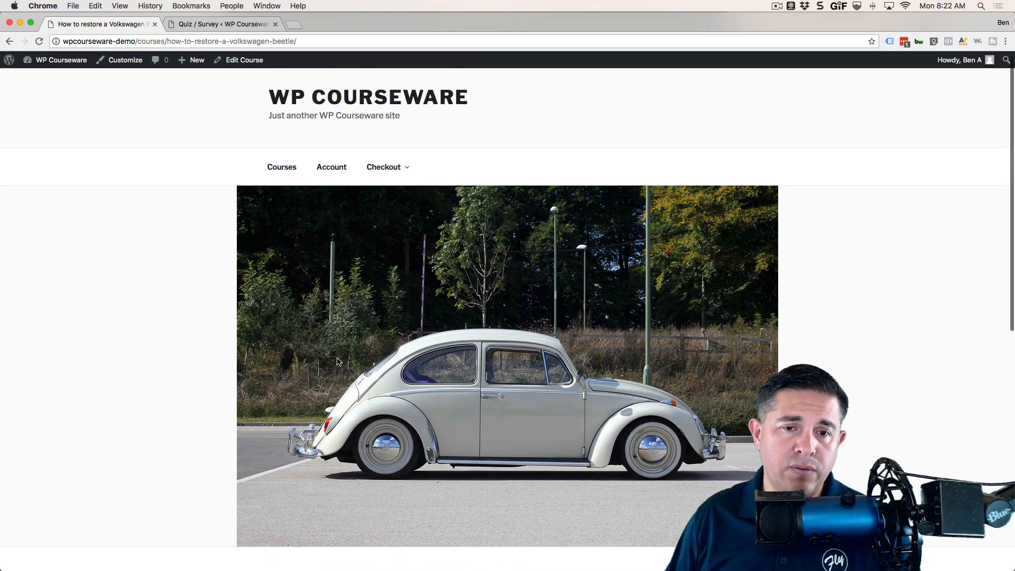
scroll("down", 3)
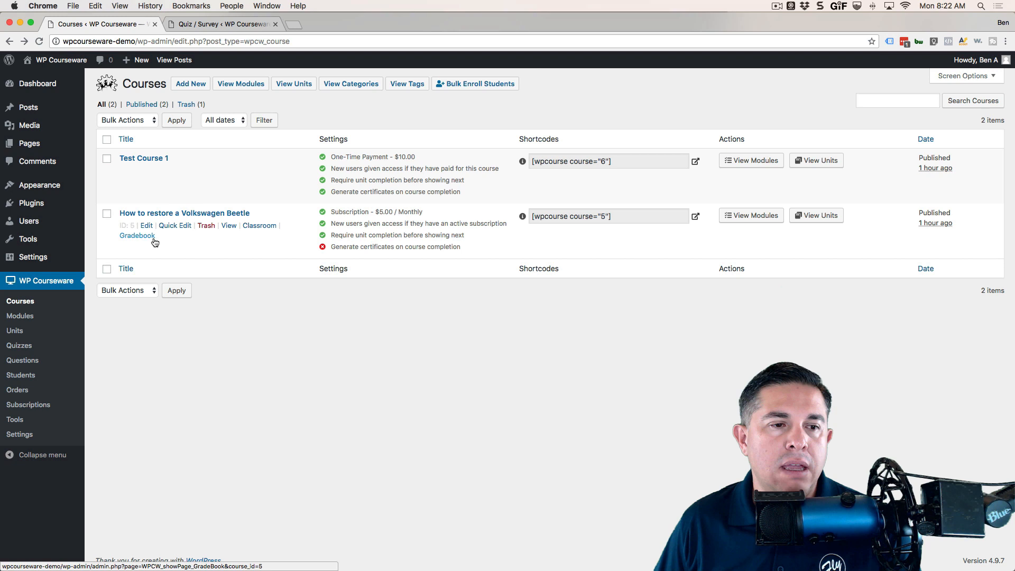
mouse_move(292, 374)
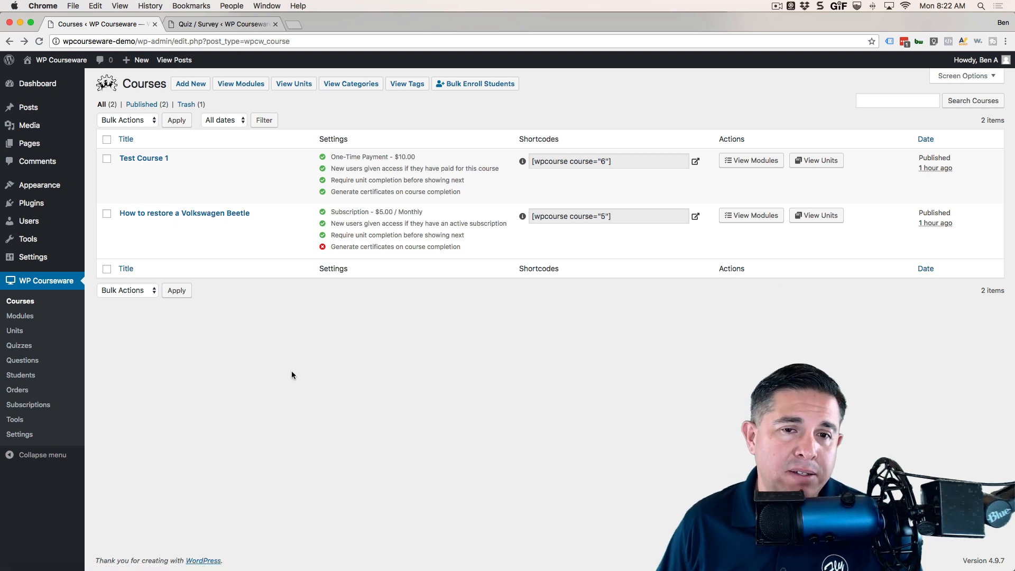
Reach the Courses permalink settings in WP Courseware
left_click(19, 435)
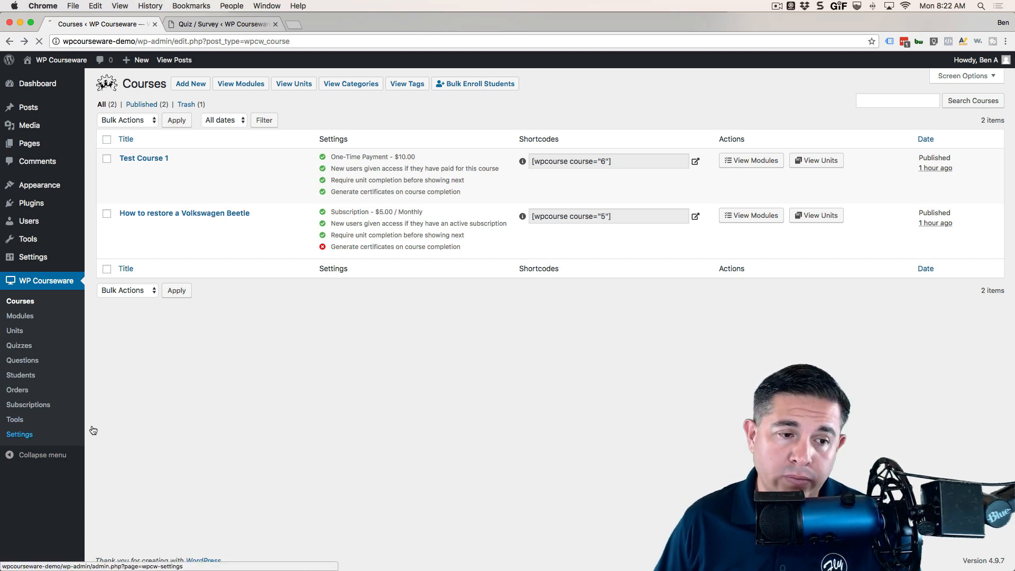
left_click(19, 434)
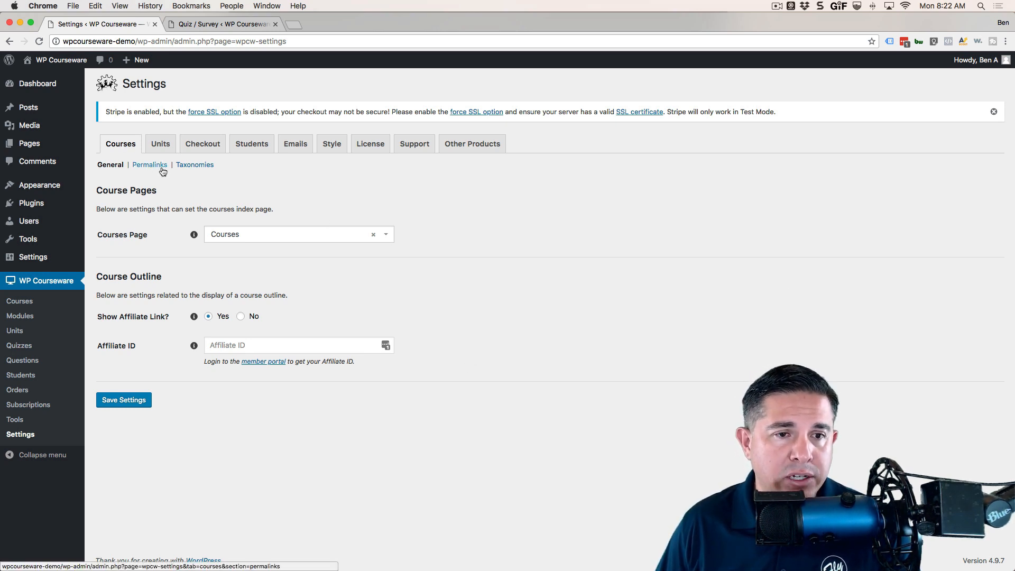
left_click(149, 165)
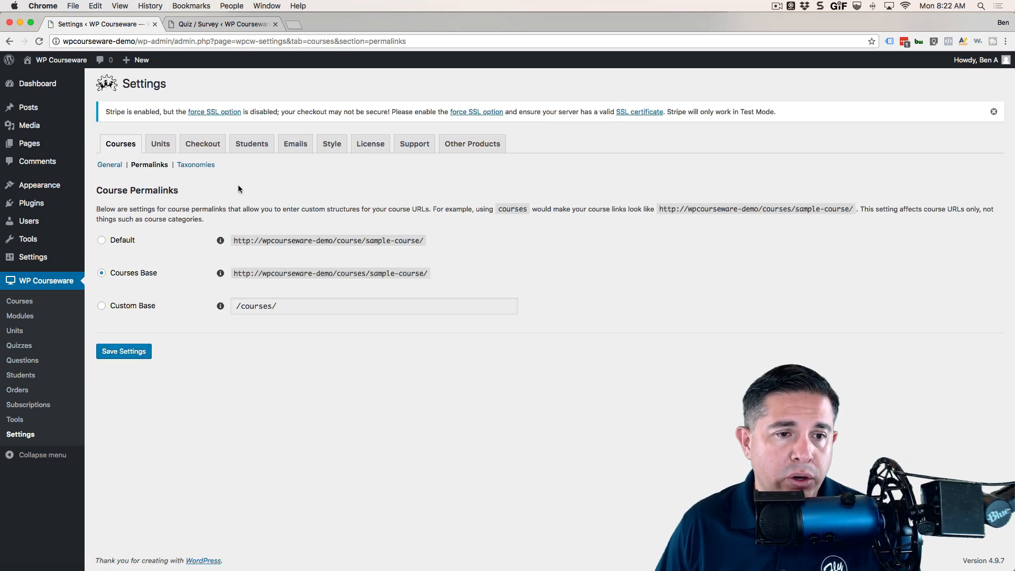
mouse_move(127, 246)
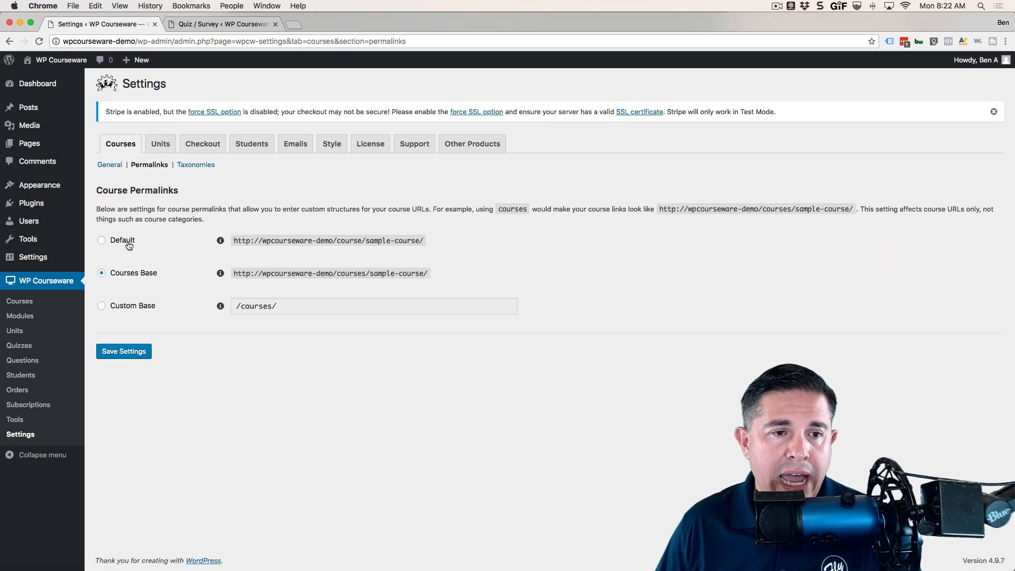
Try the default and courses-base options, then choose Custom Base /courses/
left_click(102, 240)
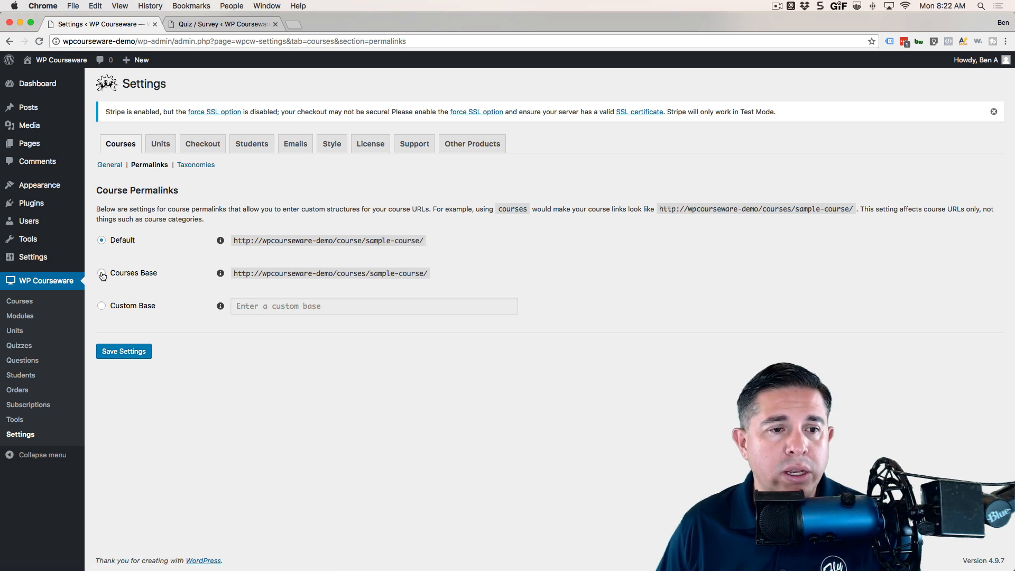
left_click(102, 273)
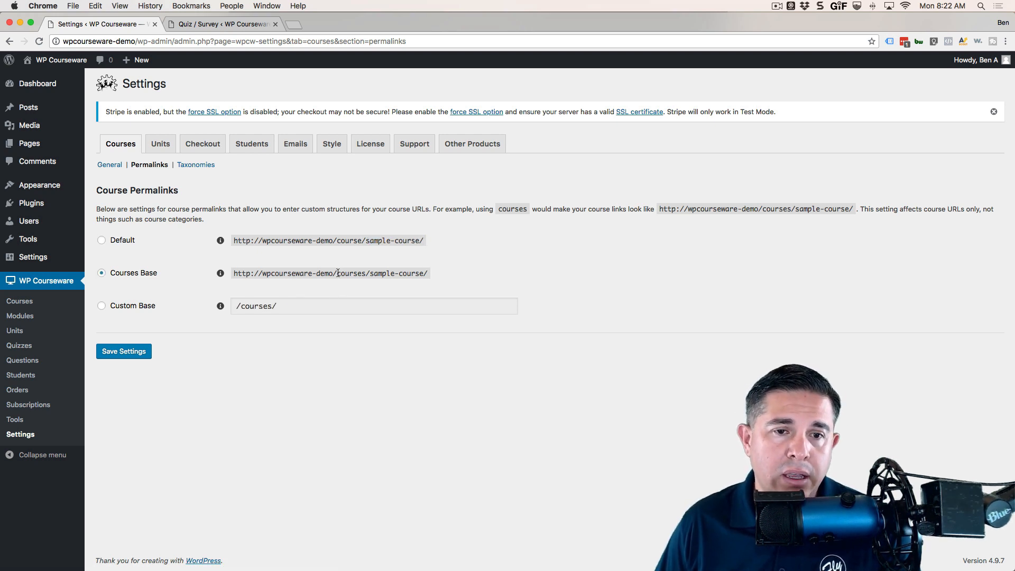
double_click(394, 273)
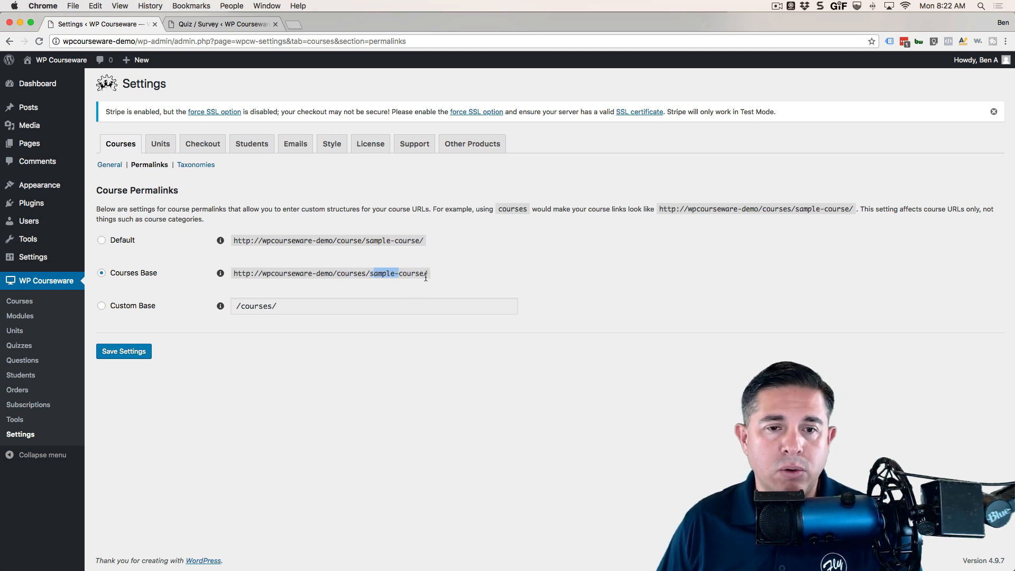
left_click(102, 305)
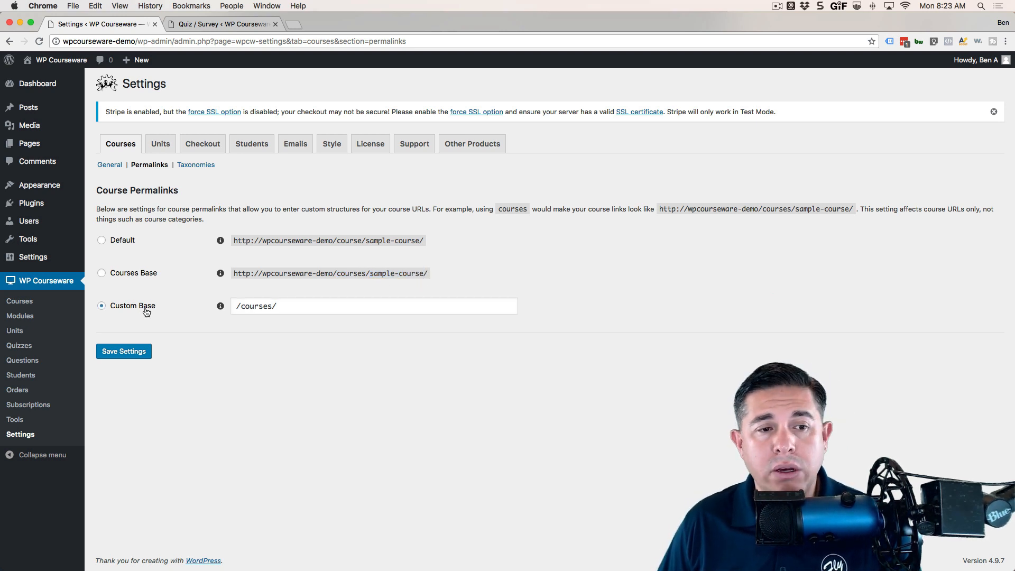
left_click(374, 305)
type("cool")
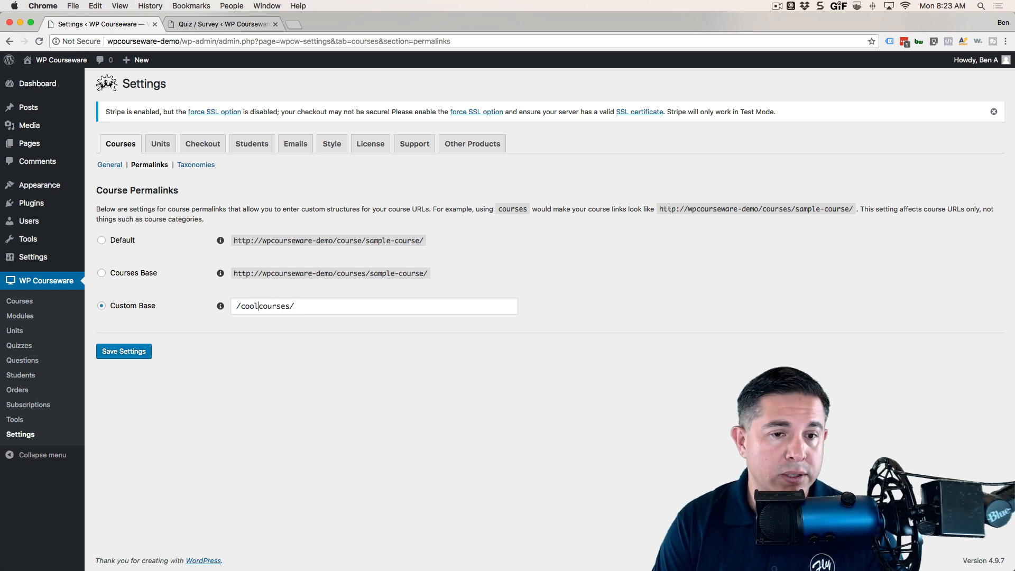
type("/courses/")
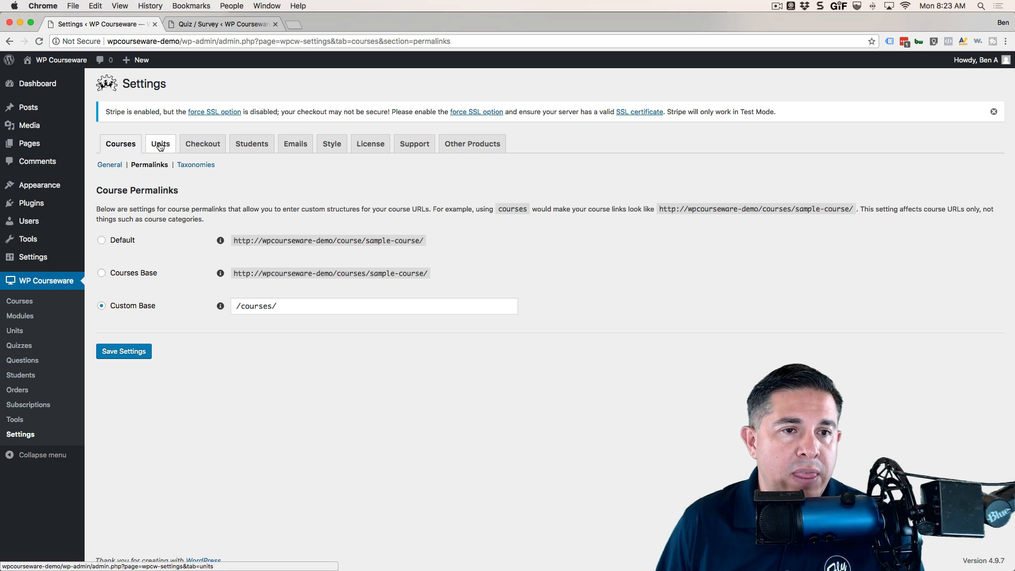
Review the course category and tag bases, then move to the Units settings
left_click(194, 165)
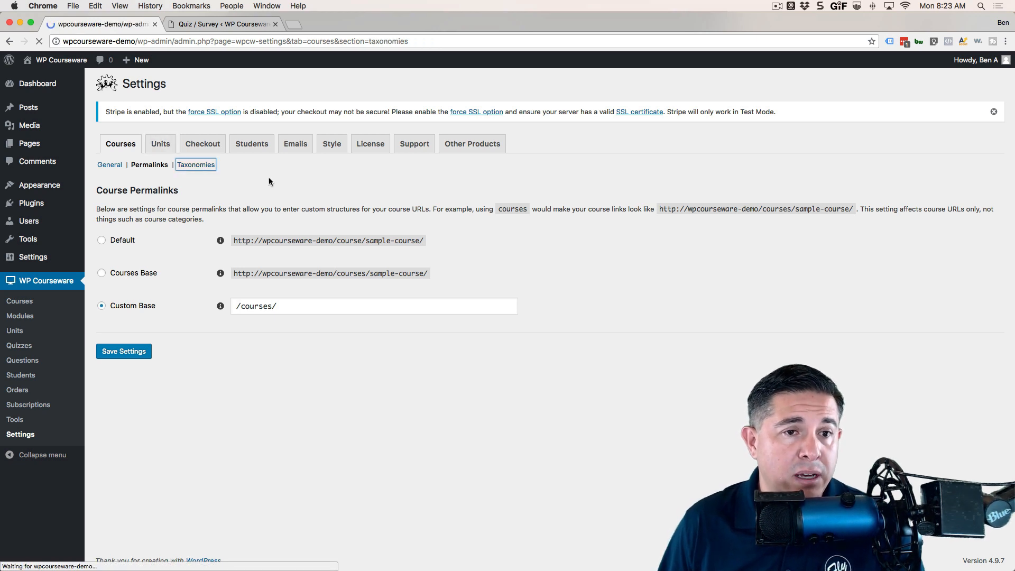
left_click(195, 165)
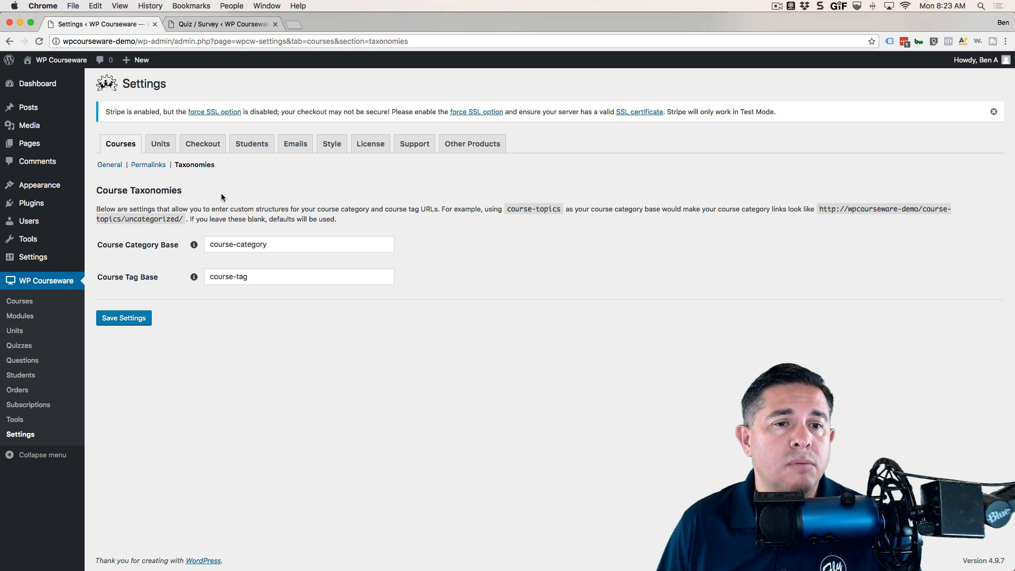
left_click(160, 143)
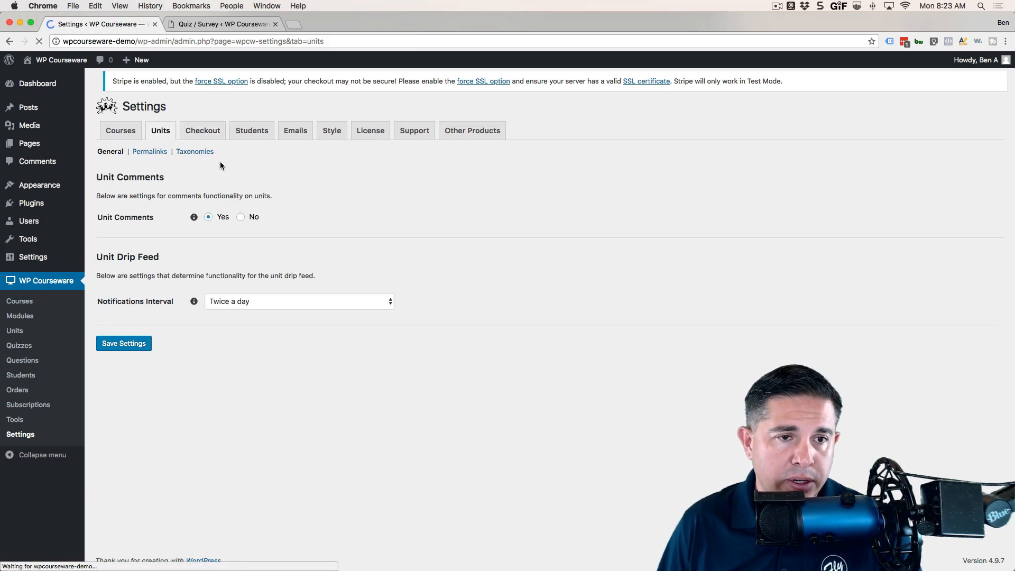
Switch unit URLs from courses base to the default structure, highlighting the example URL
left_click(149, 151)
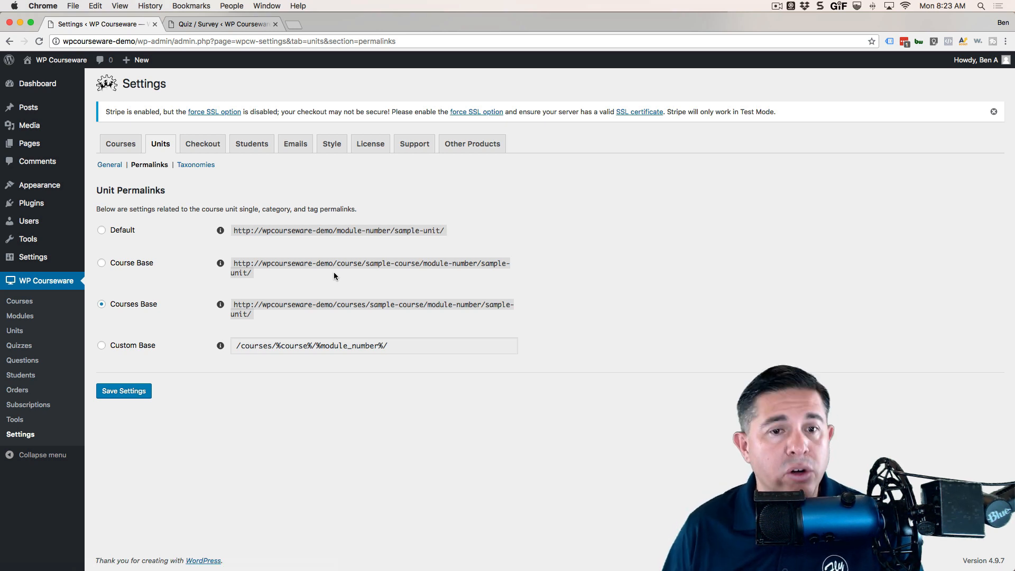
left_click(101, 229)
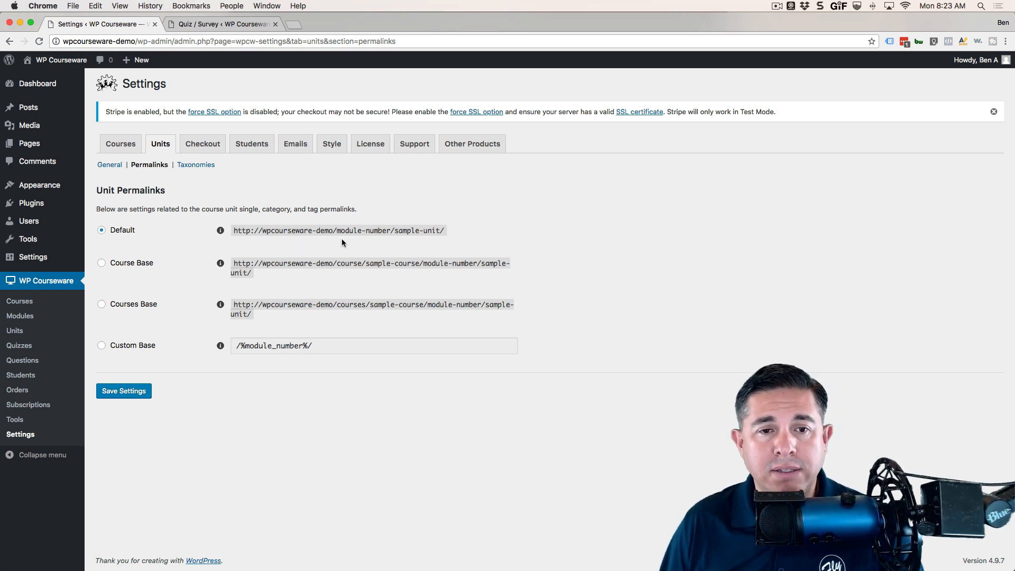
double_click(346, 231)
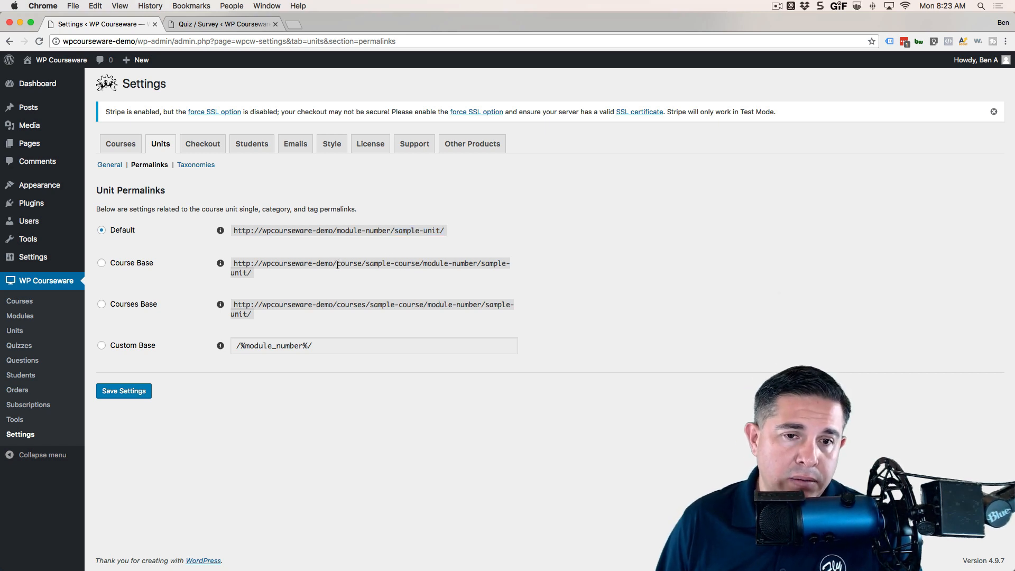
double_click(350, 263)
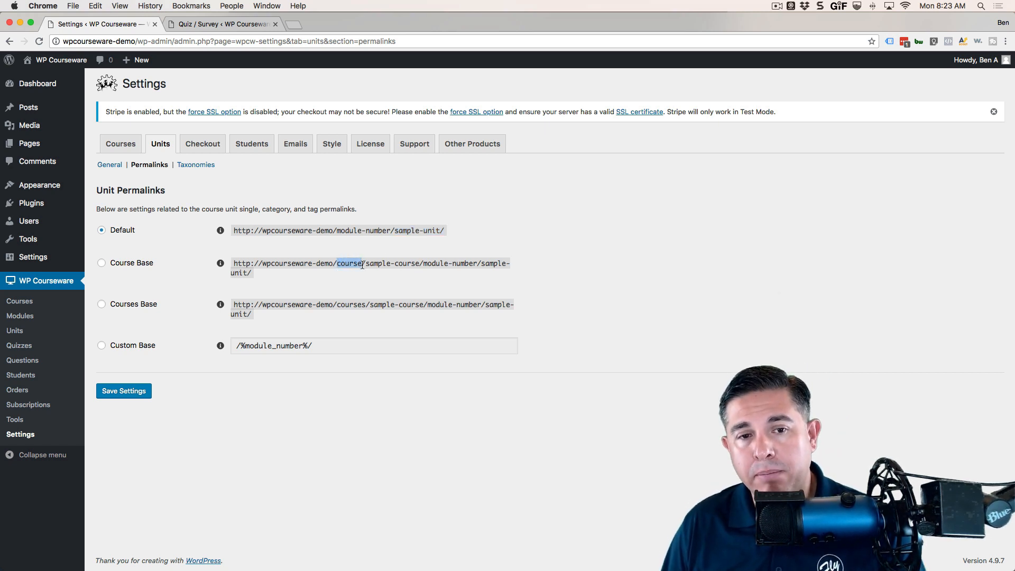